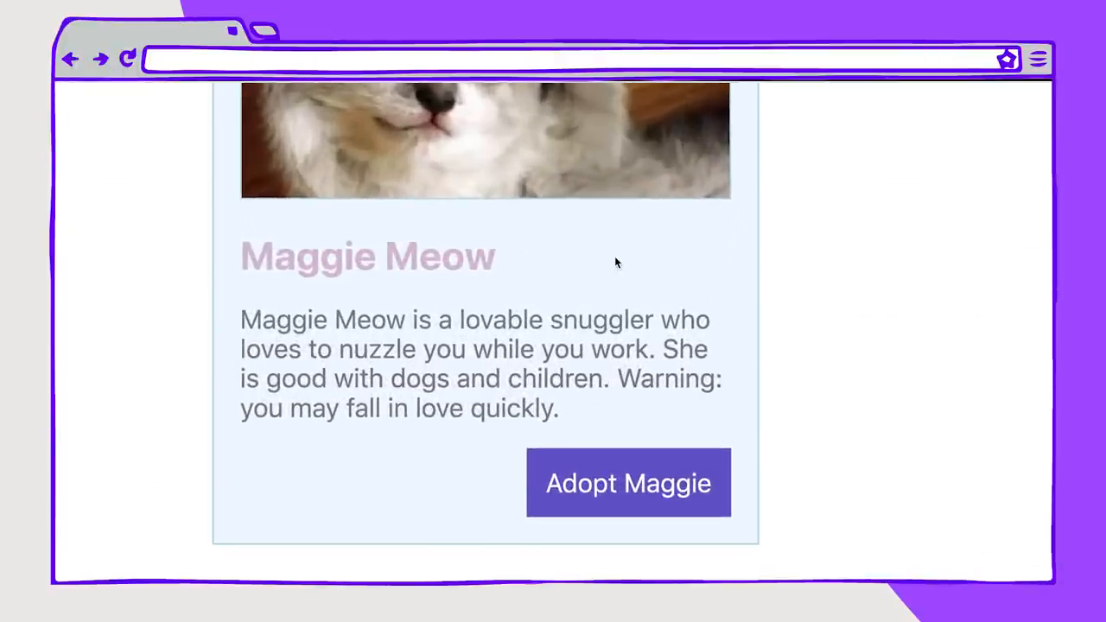
mouse_move(606, 257)
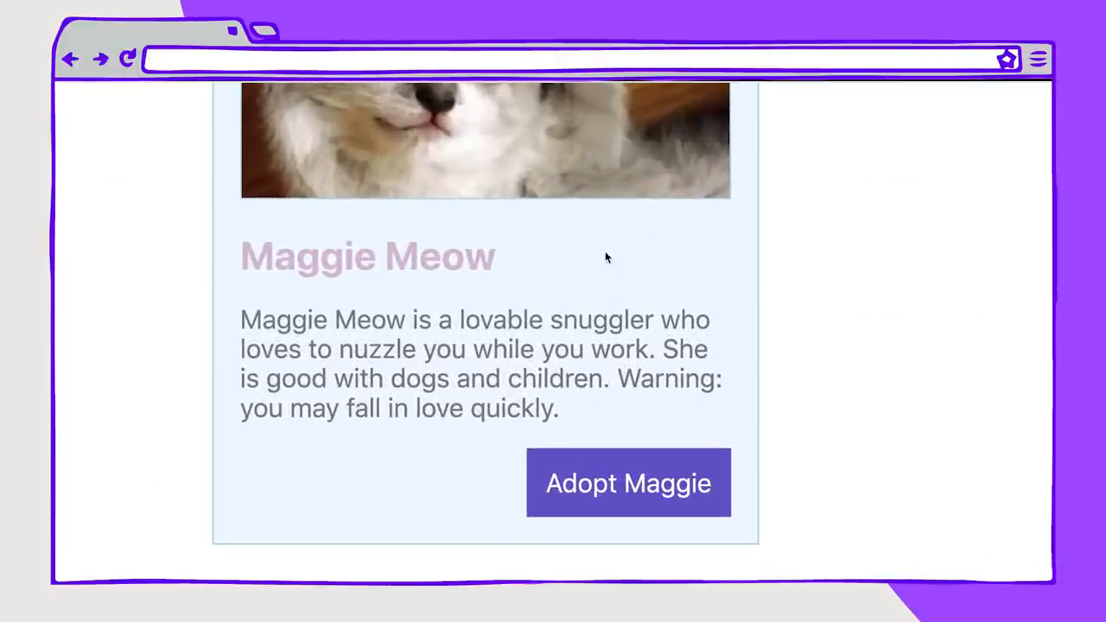
Step: Inspect the Maggie Meow heading to show its .card h2 rule with thistle colour
double_click(368, 255)
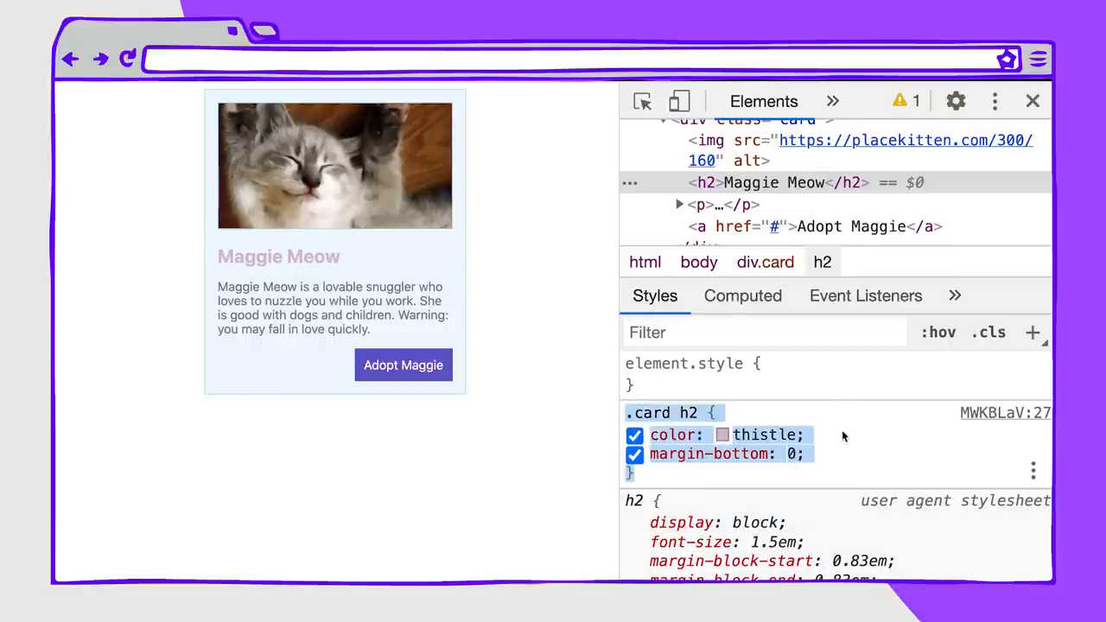
Step: Open the thistle colour editor and reveal contrast 1.58 against AA 3.0 and AAA 4.5 lines
left_click(723, 435)
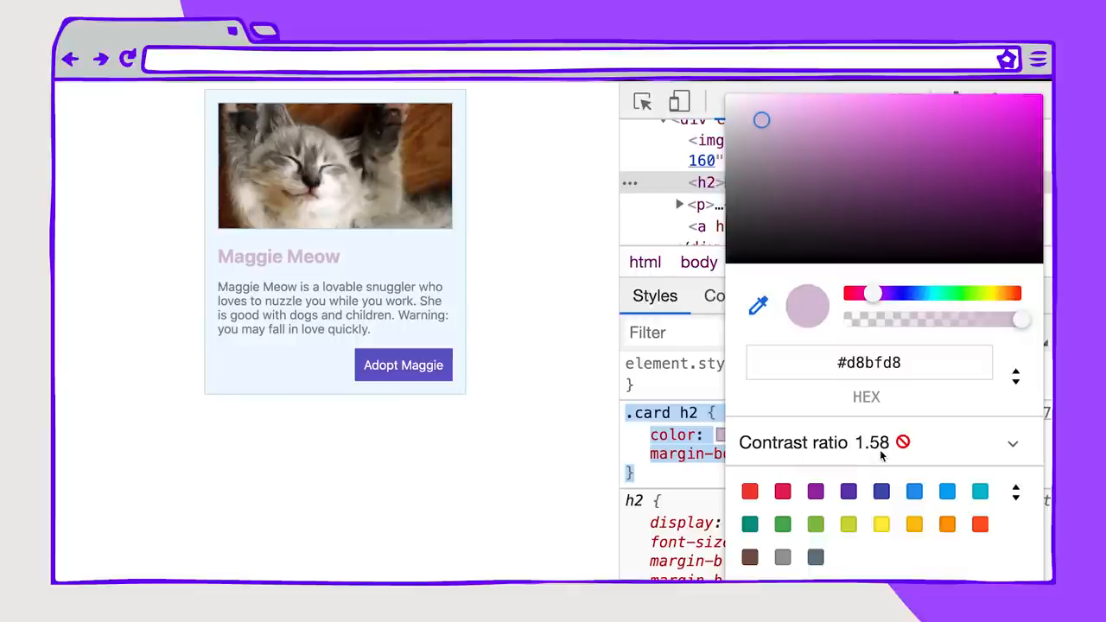
mouse_move(958, 457)
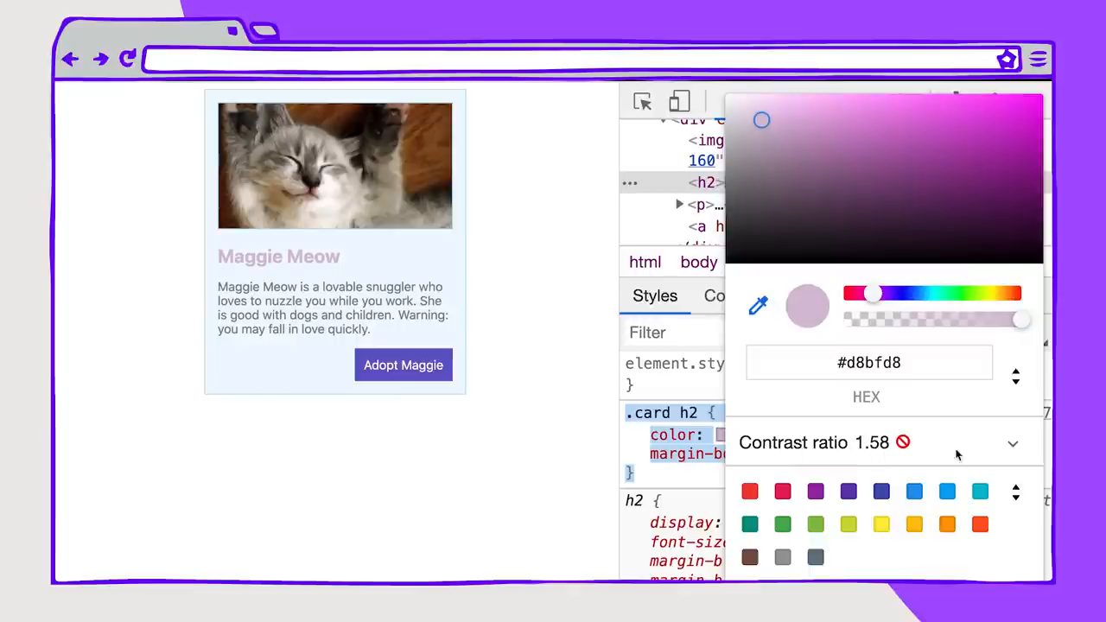
left_click(1013, 444)
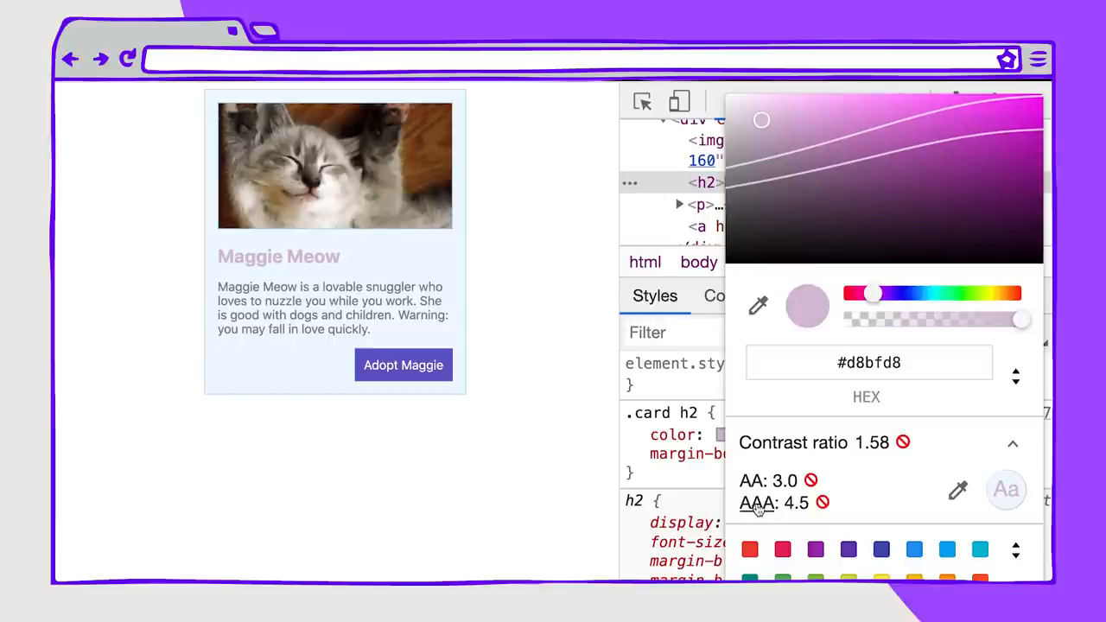
mouse_move(764, 413)
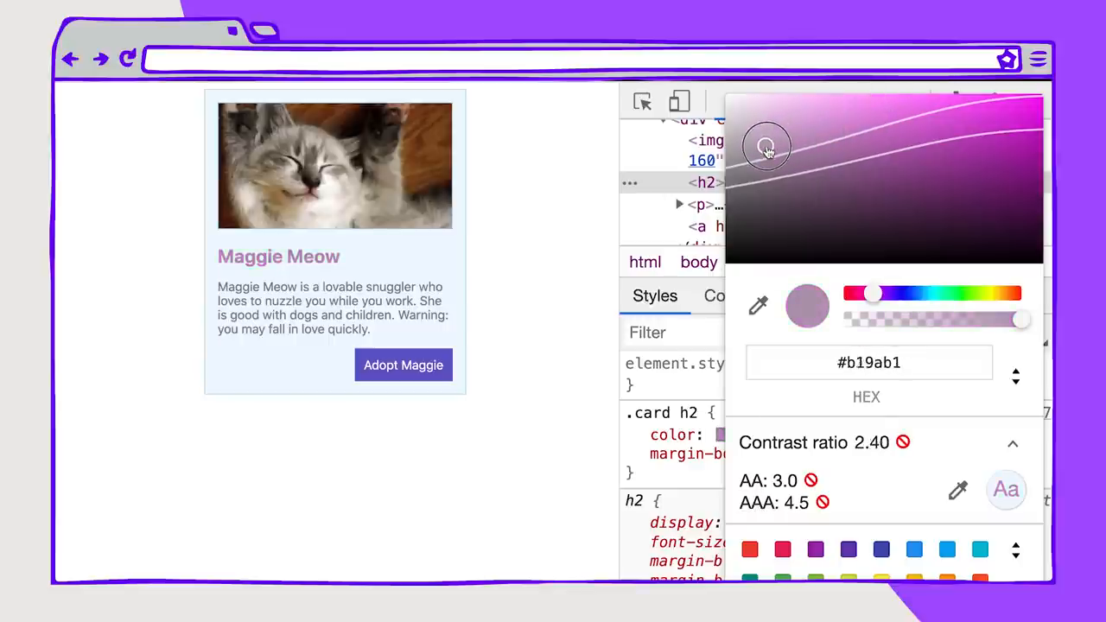
Step: Try pinks, magentas and purples in the colour area until the heading passes AAA
left_click_drag(766, 145, 849, 120)
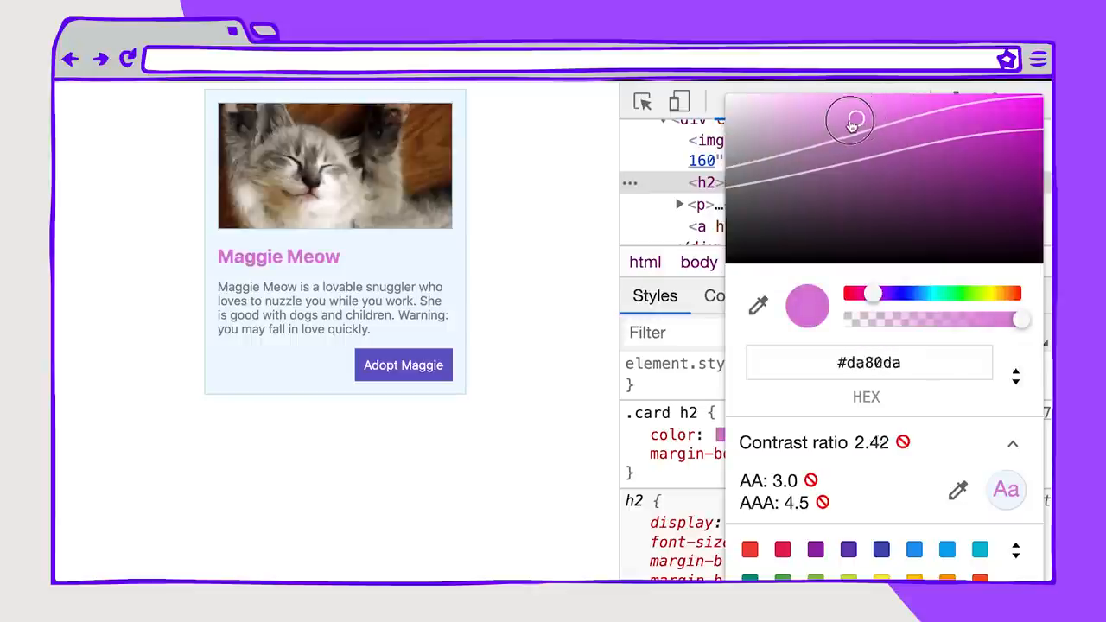
left_click_drag(851, 121, 822, 132)
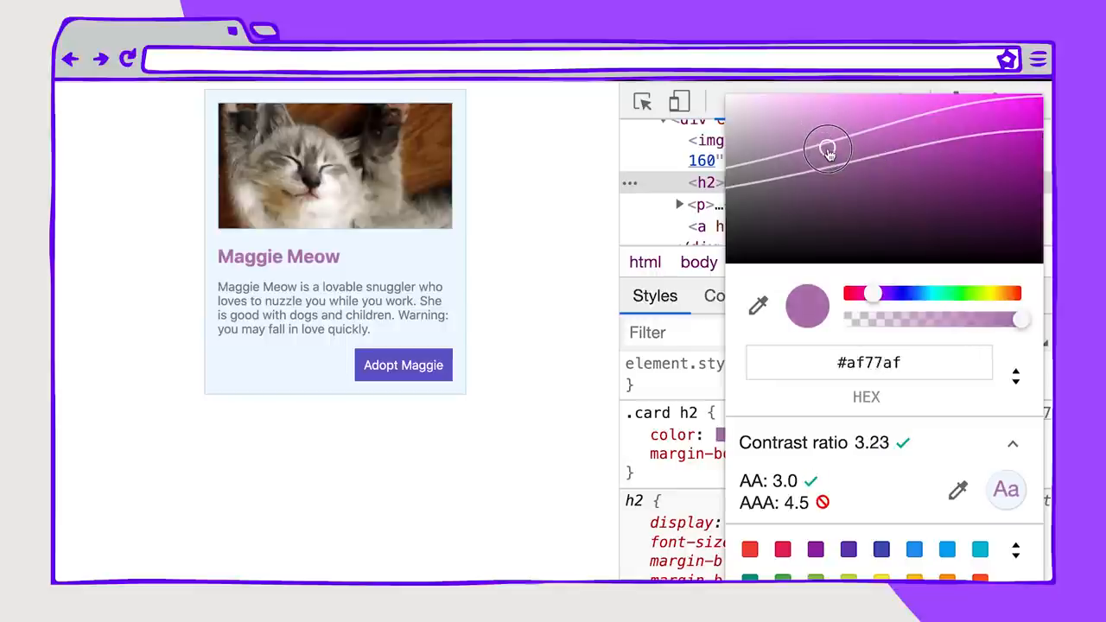
left_click_drag(827, 147, 847, 168)
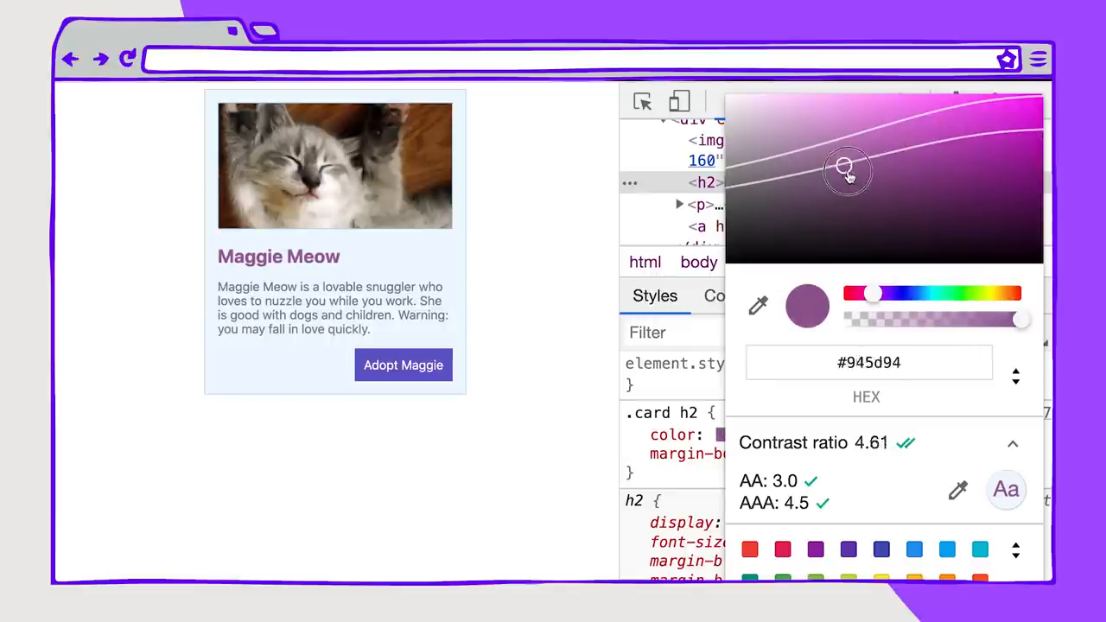
left_click_drag(847, 169, 872, 145)
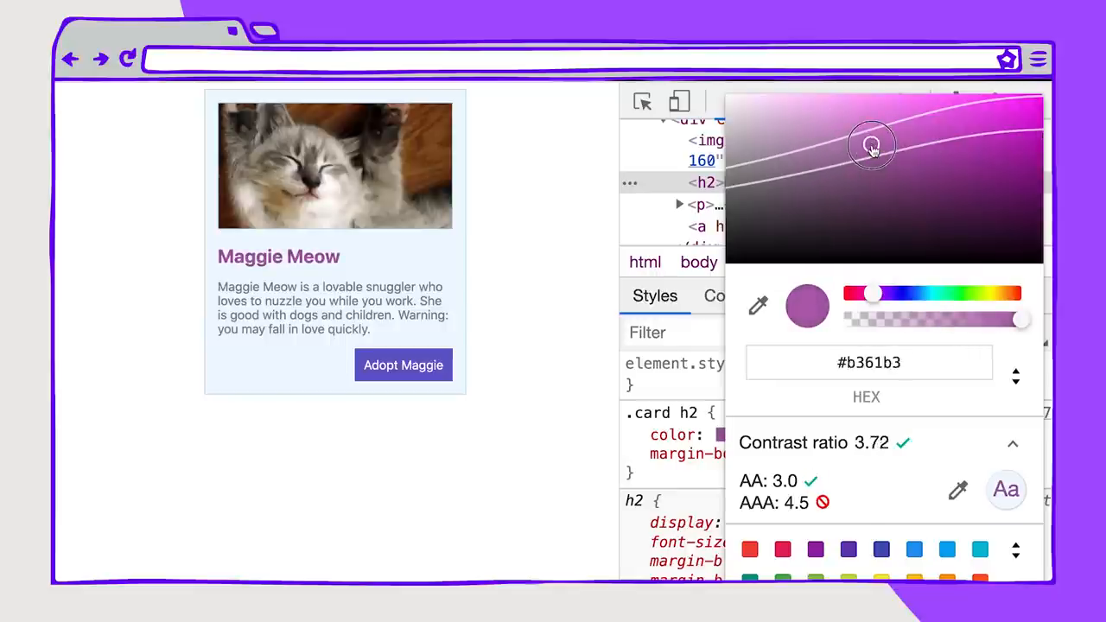
left_click_drag(871, 145, 880, 147)
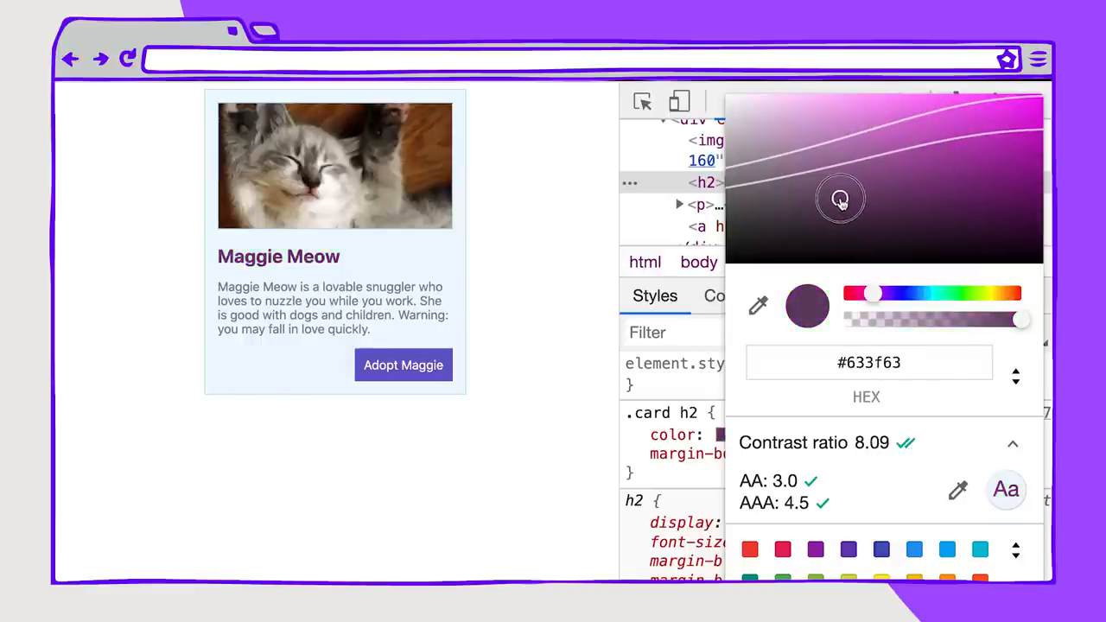
left_click_drag(841, 199, 961, 152)
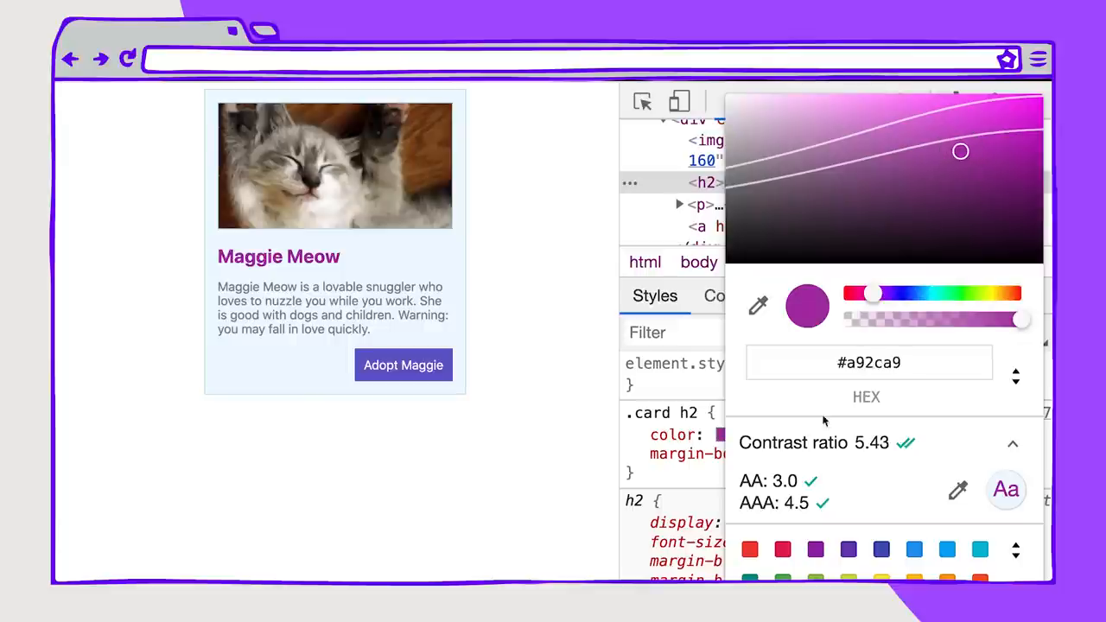
mouse_move(808, 481)
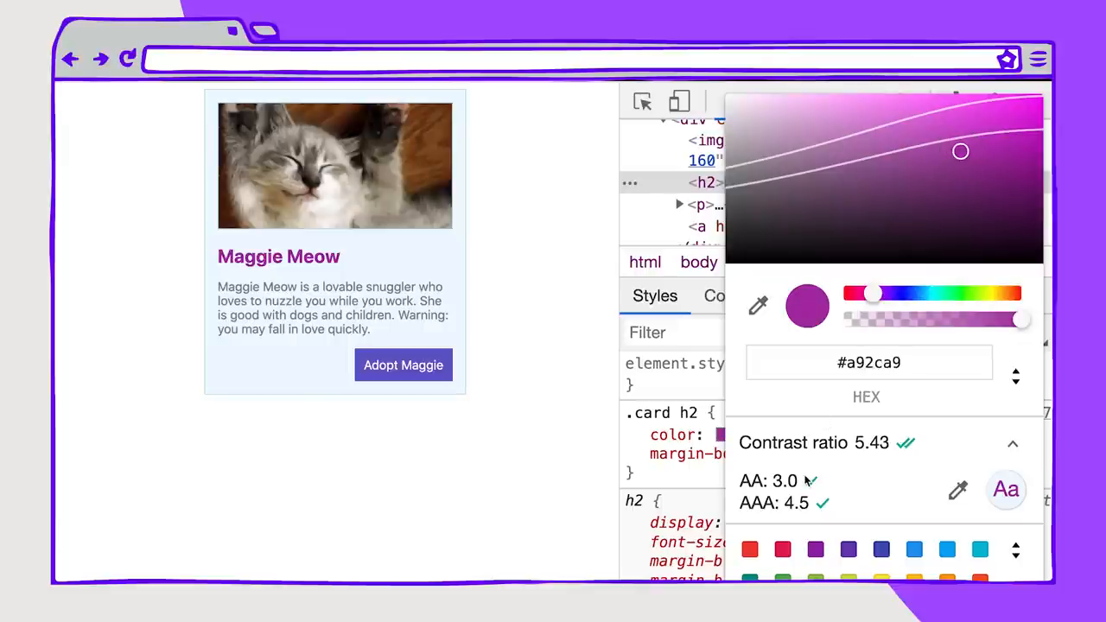
left_click_drag(962, 152, 1025, 158)
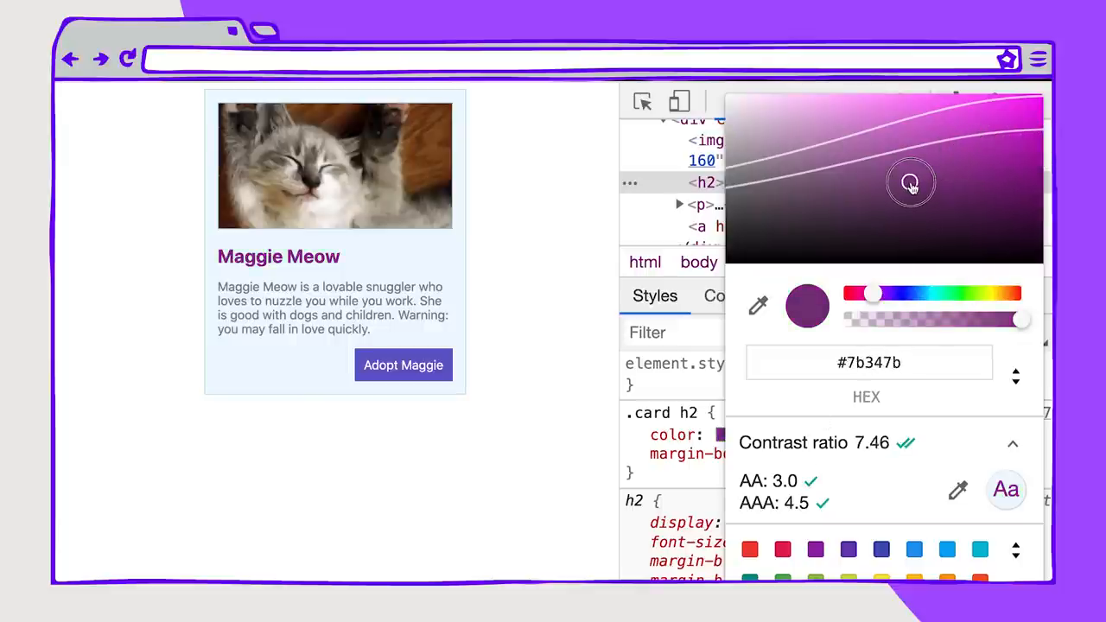
left_click_drag(911, 183, 877, 169)
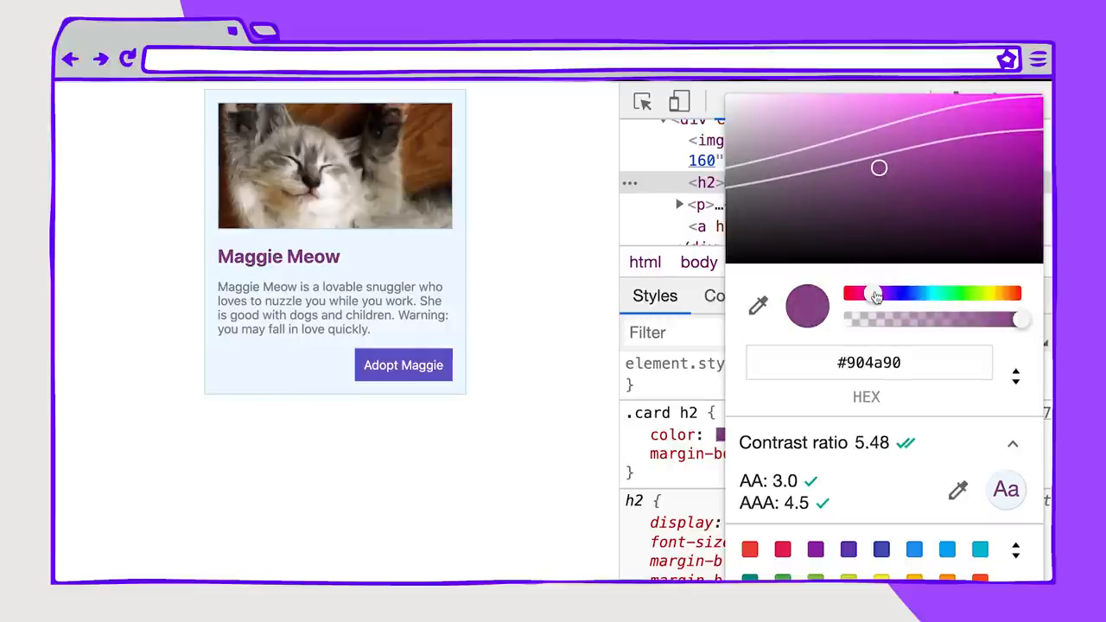
Step: Sweep the hue slider back to violet and brighten, settling on #744bce
left_click_drag(876, 293, 876, 293)
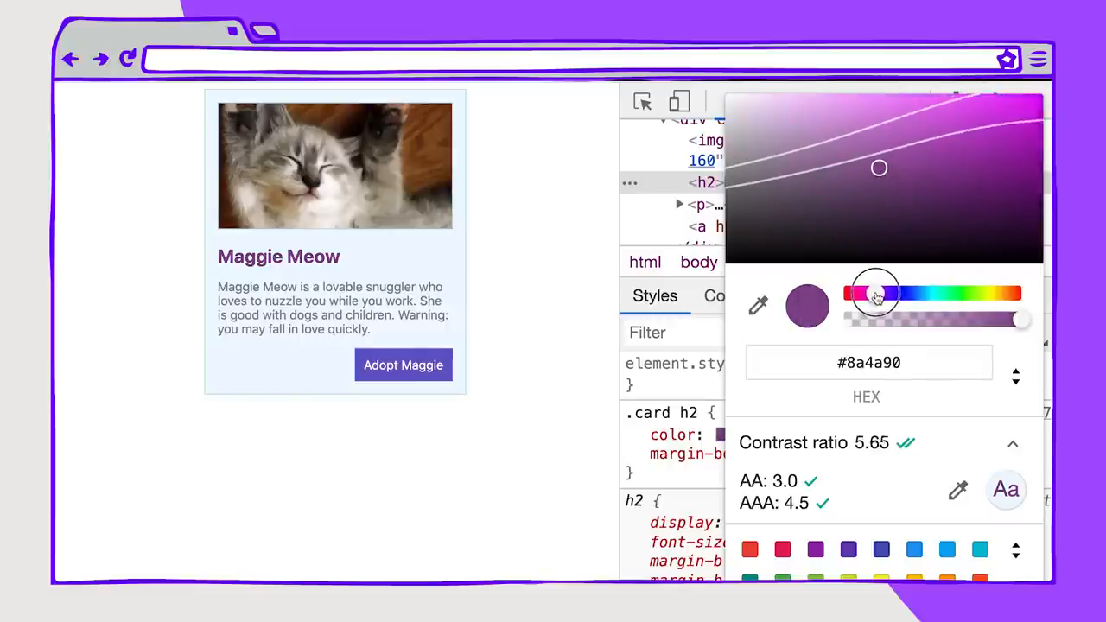
left_click_drag(876, 292, 955, 292)
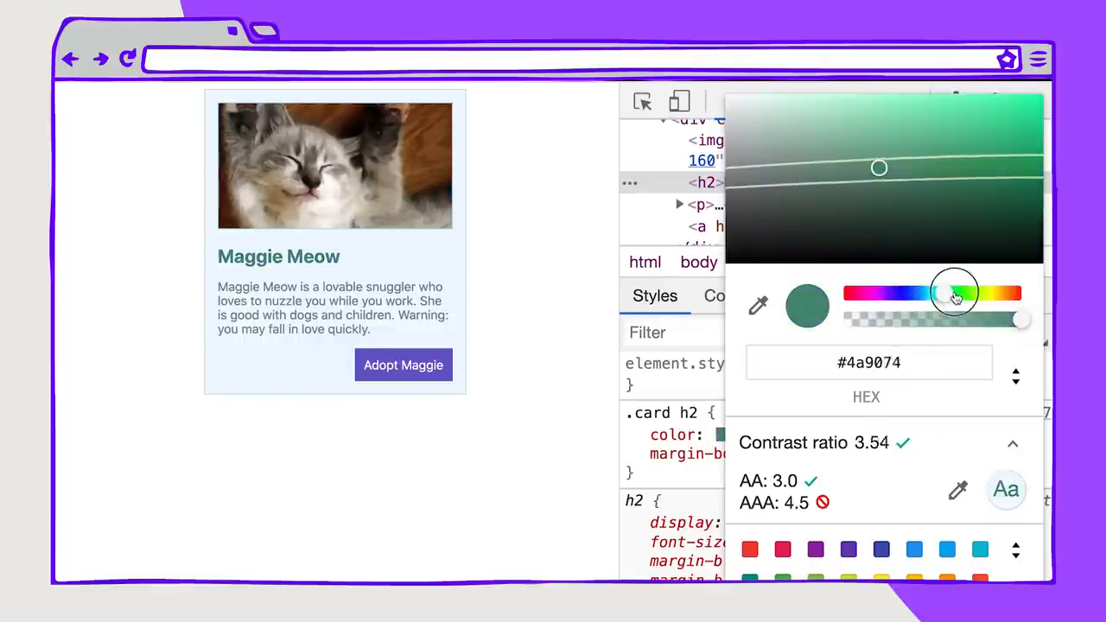
left_click_drag(956, 293, 903, 293)
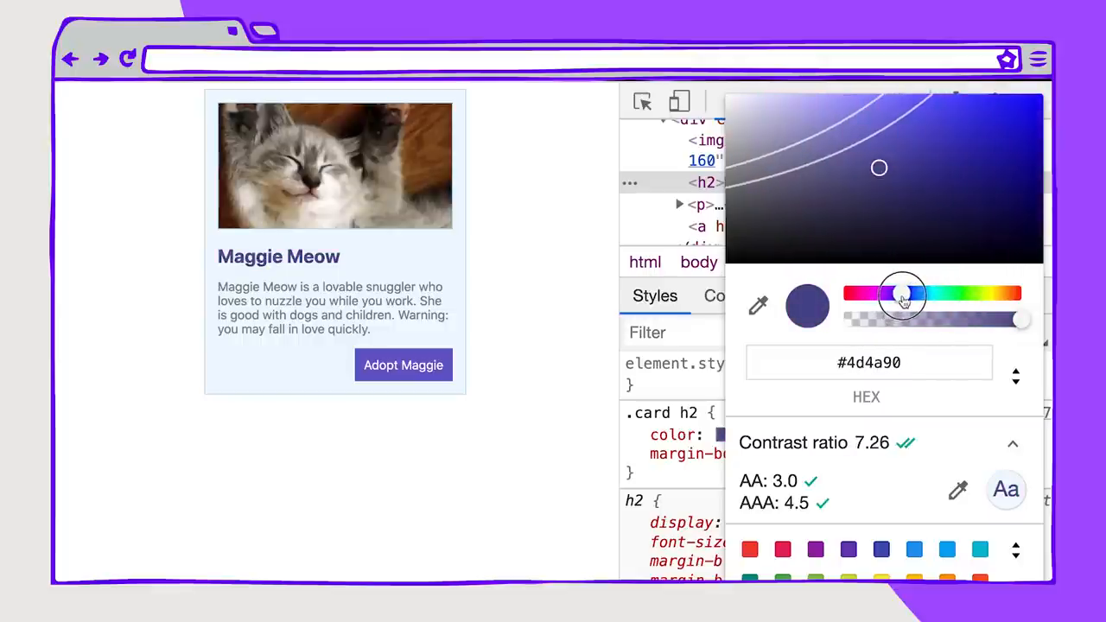
left_click_drag(904, 292, 881, 292)
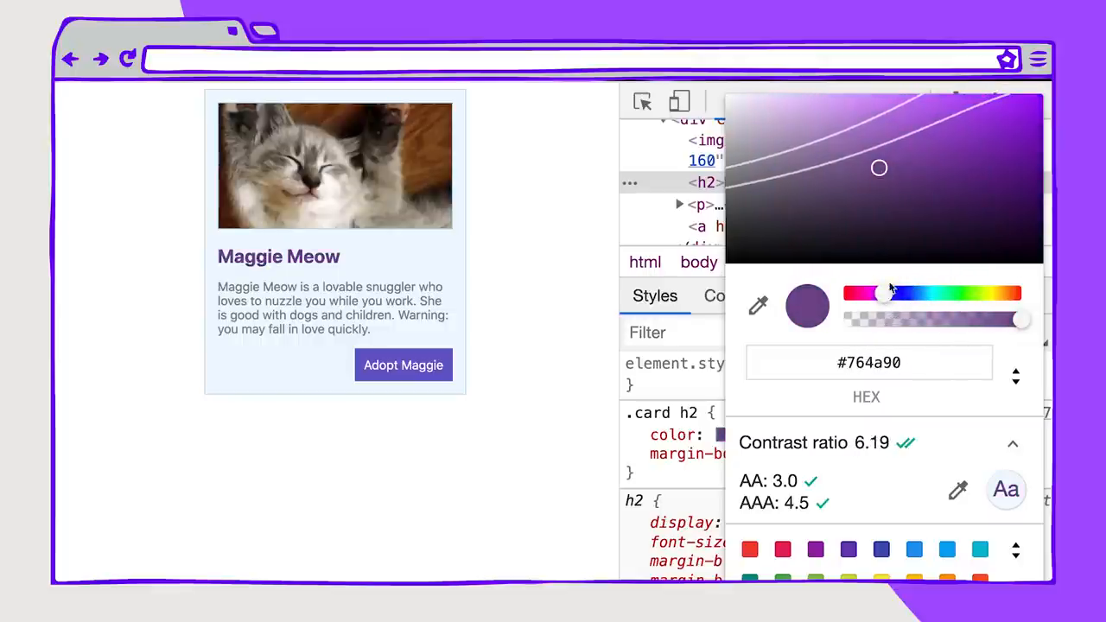
left_click_drag(882, 294, 896, 298)
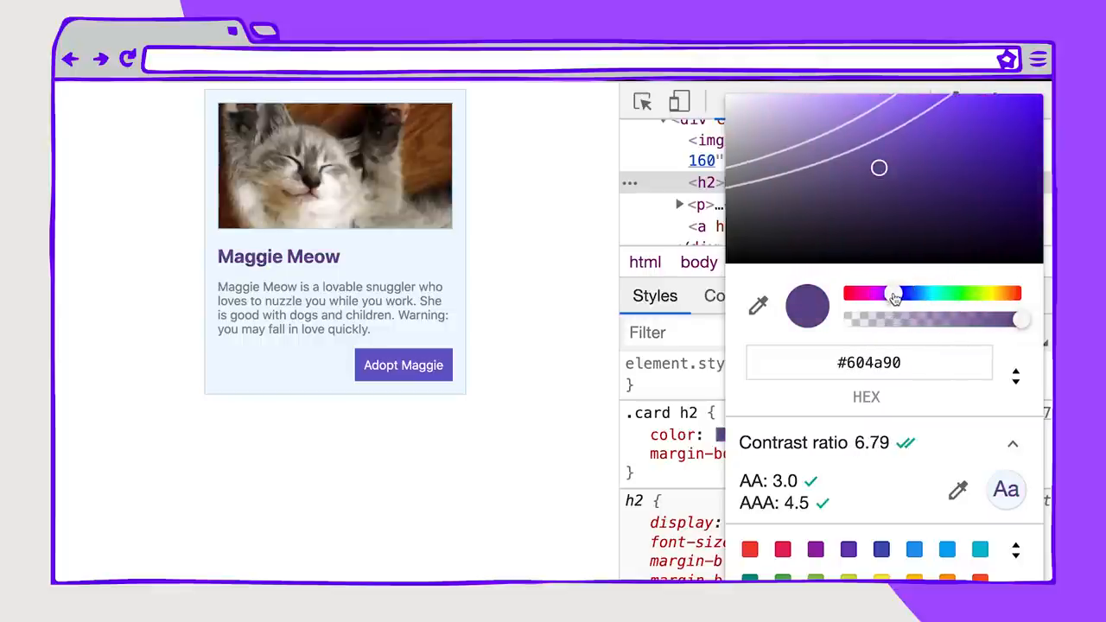
left_click_drag(879, 168, 920, 141)
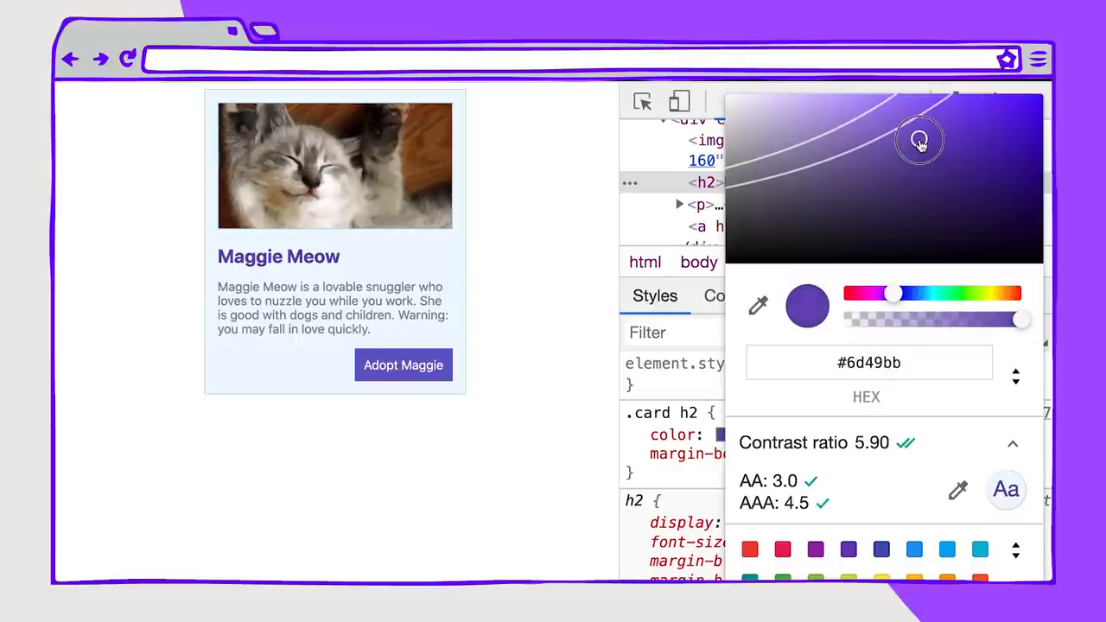
left_click_drag(918, 141, 927, 128)
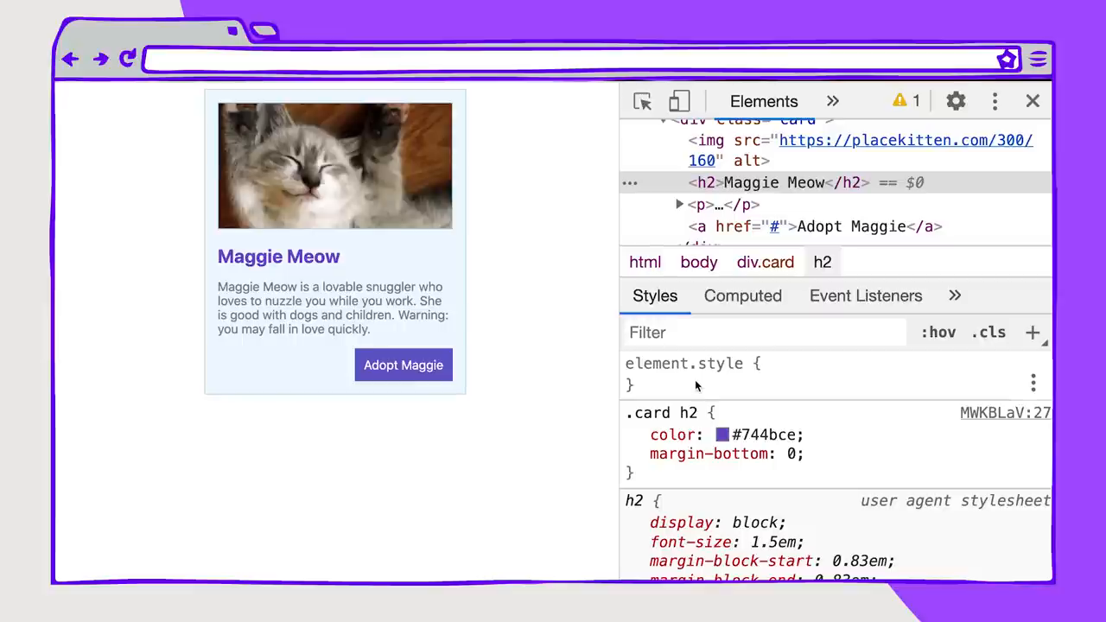
Step: Darken the card paragraph's grey text to #4e4e4e so contrast passes AA and AAA
left_click(700, 205)
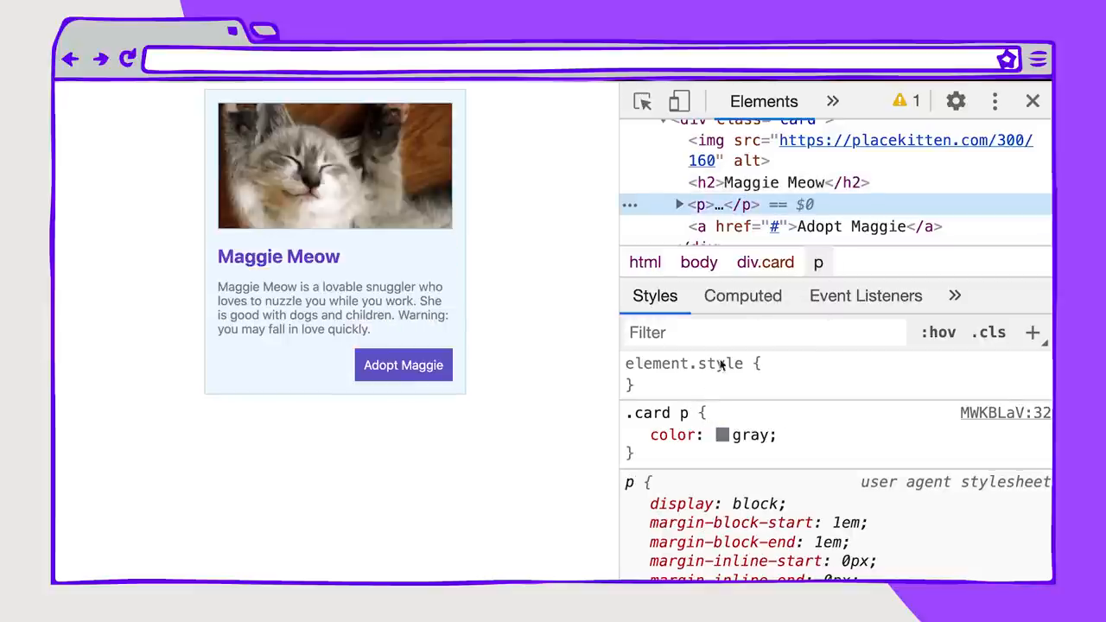
left_click(723, 435)
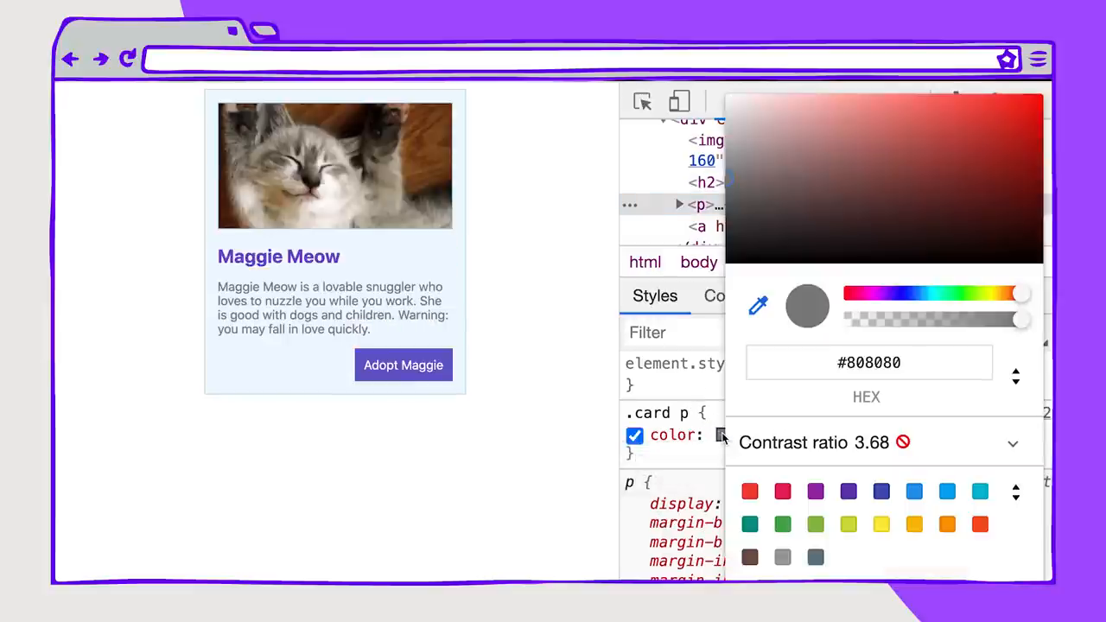
left_click(635, 436)
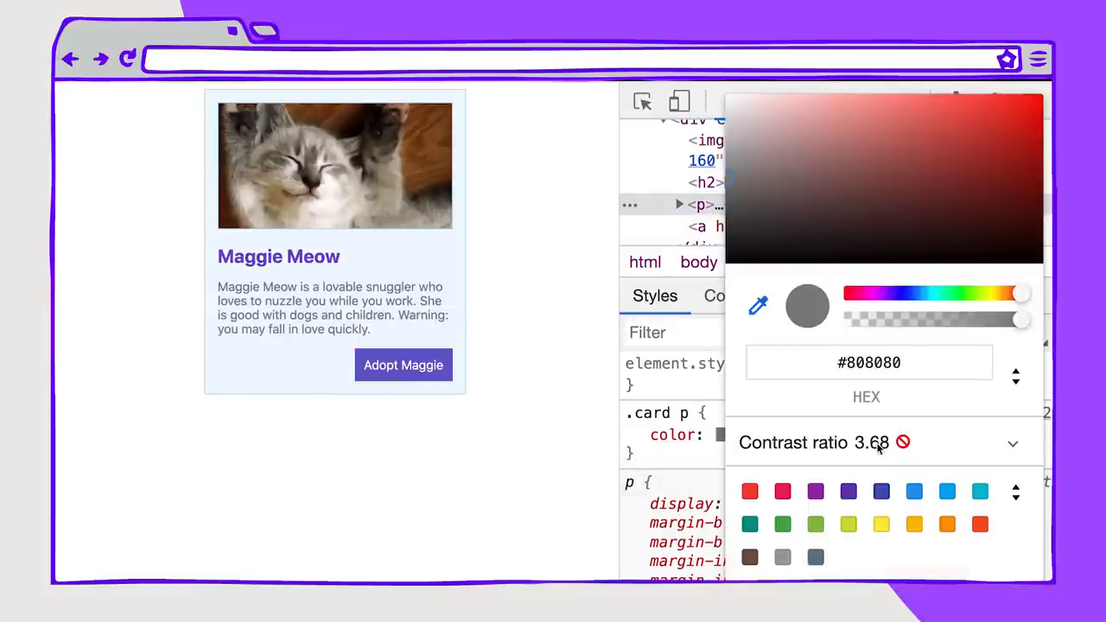
left_click(1012, 442)
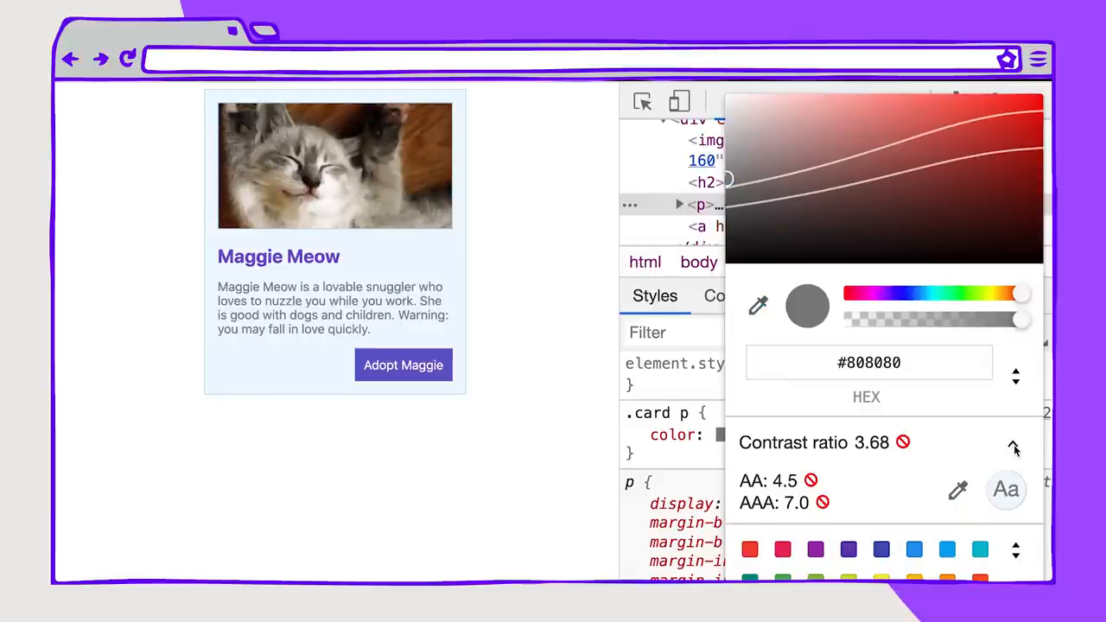
mouse_move(788, 487)
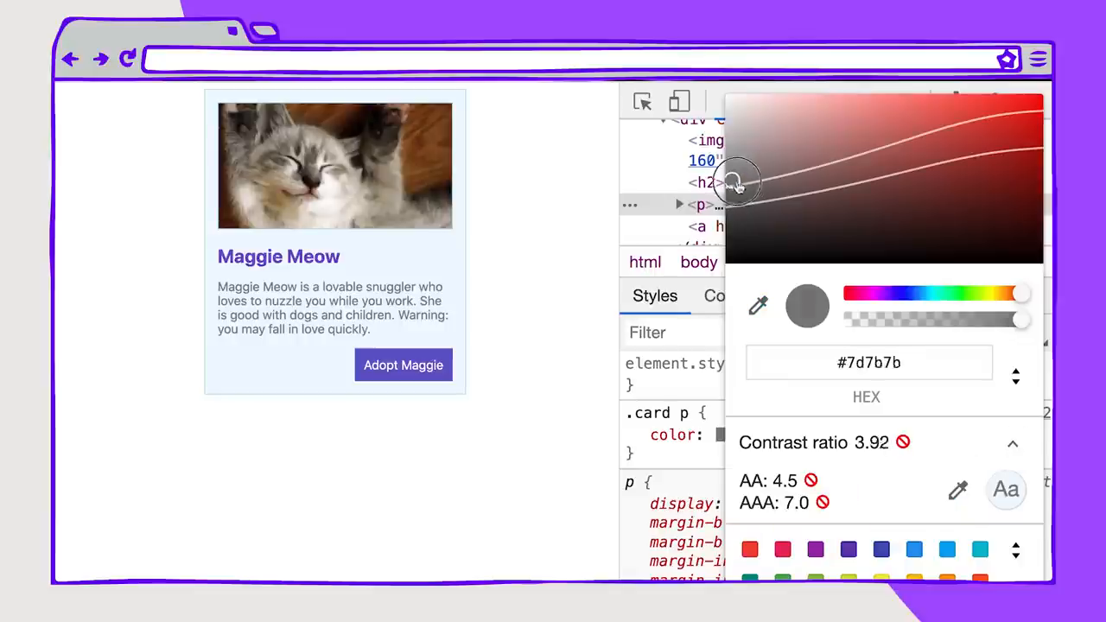
left_click_drag(735, 182, 760, 190)
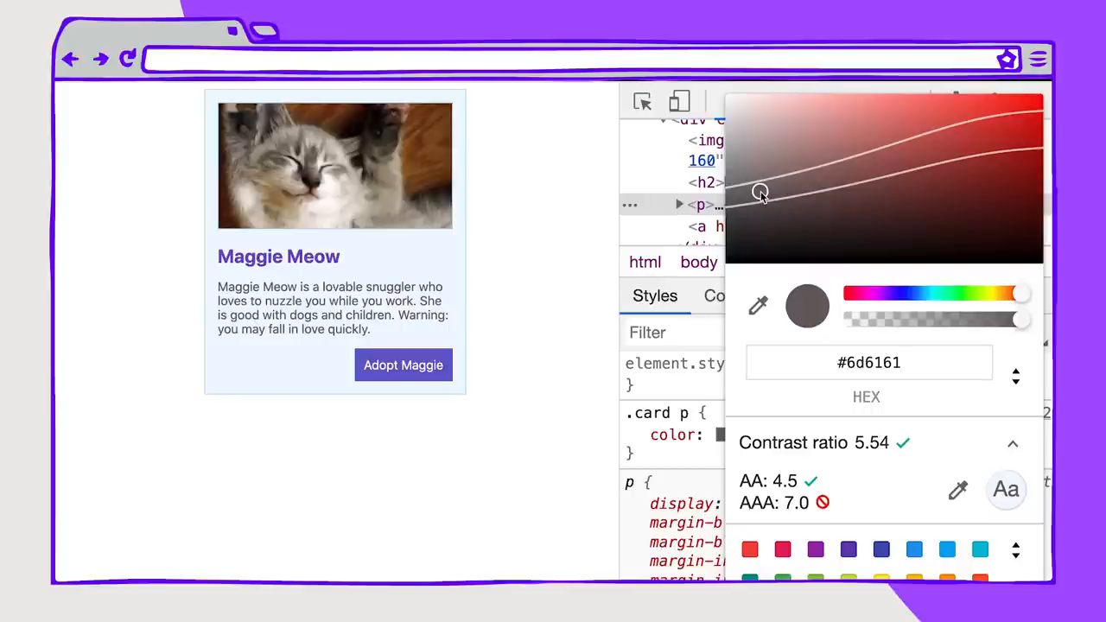
left_click_drag(761, 190, 726, 212)
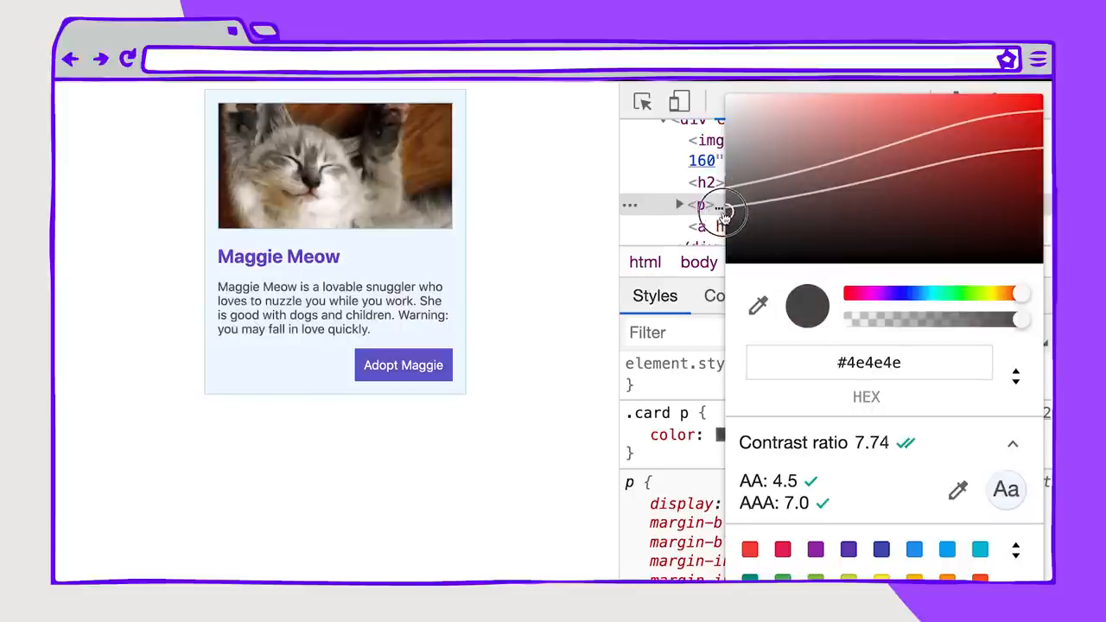
left_click_drag(726, 212, 717, 238)
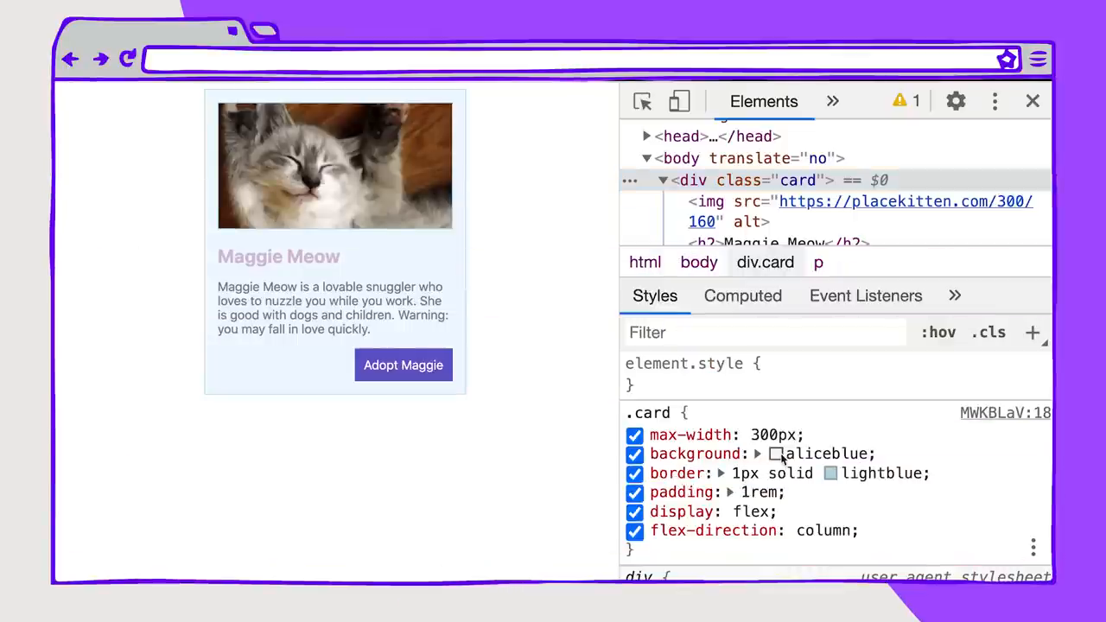
Step: Set the card background to #0088ff and check the heading's AA/AAA contrast thresholds
left_click(772, 454)
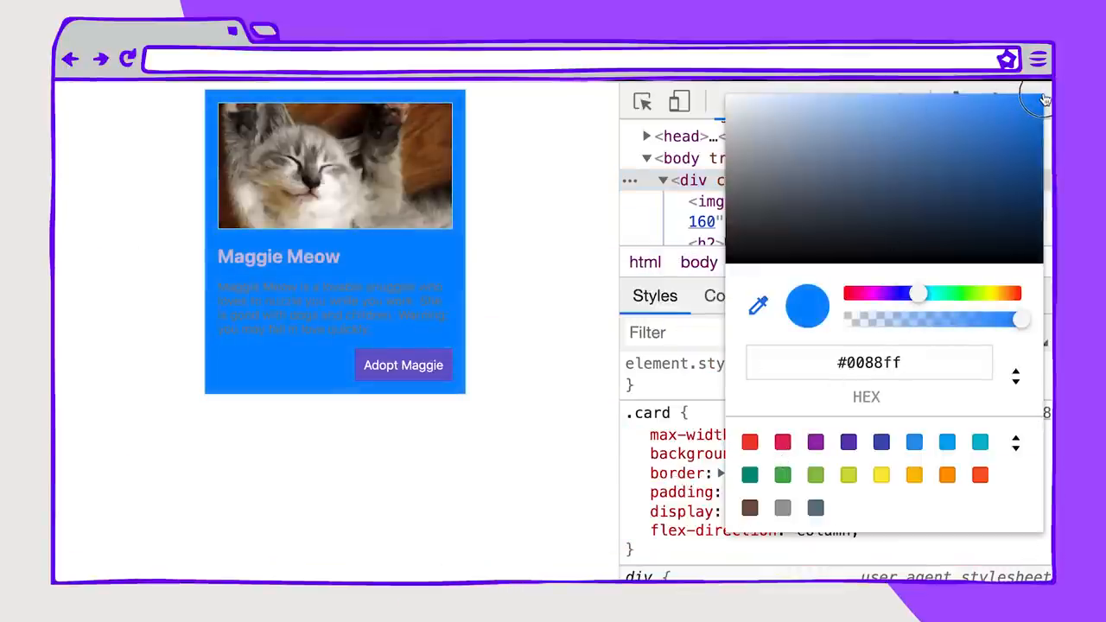
mouse_move(673, 245)
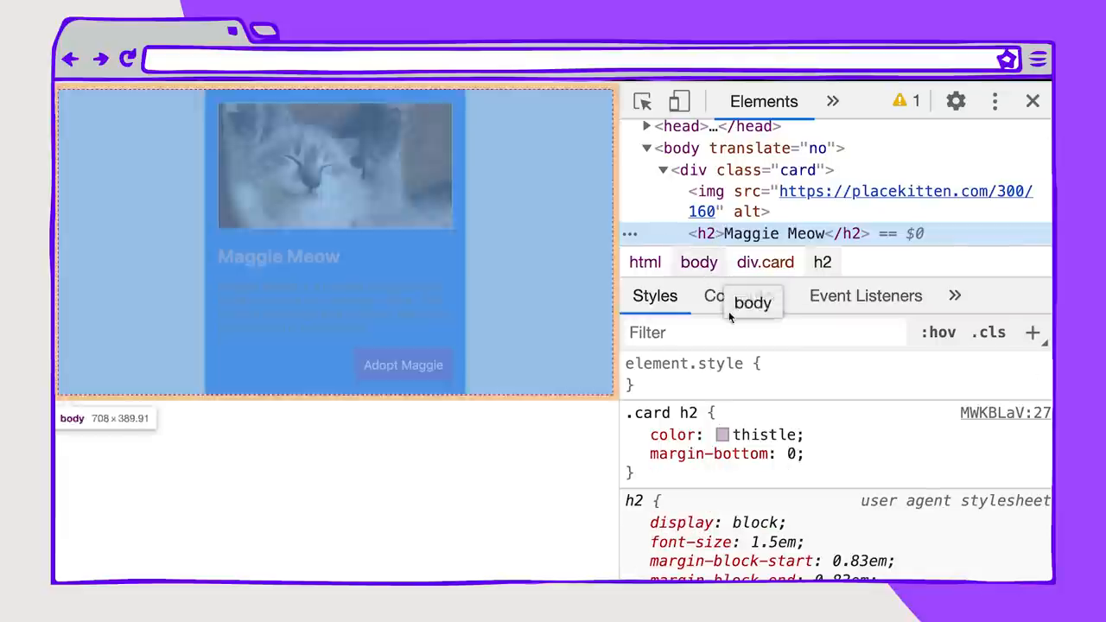
left_click(721, 435)
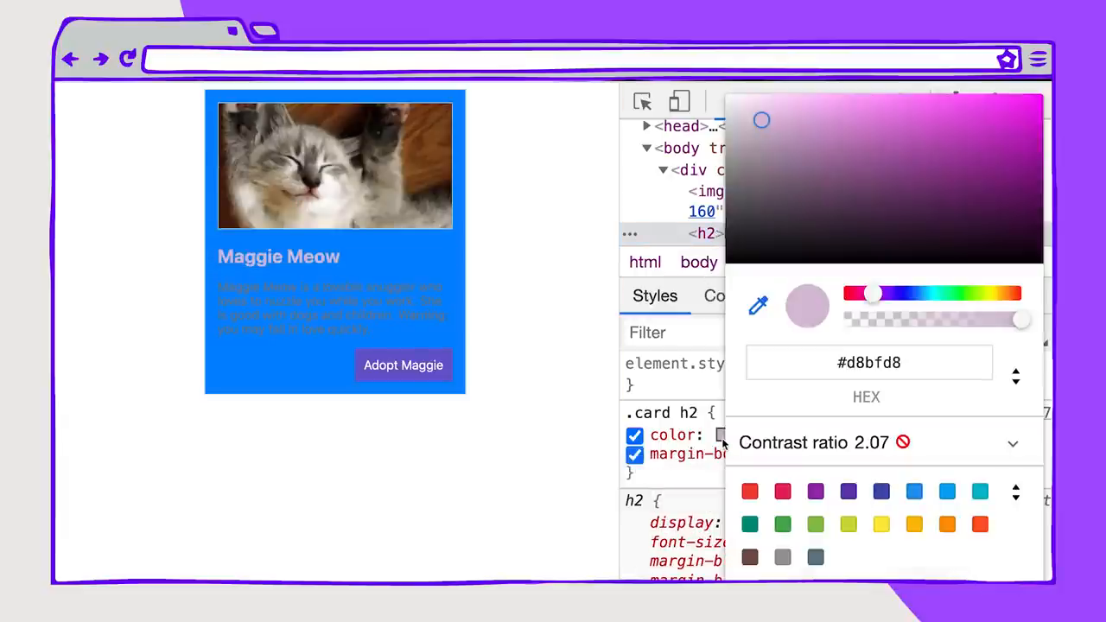
left_click(1013, 443)
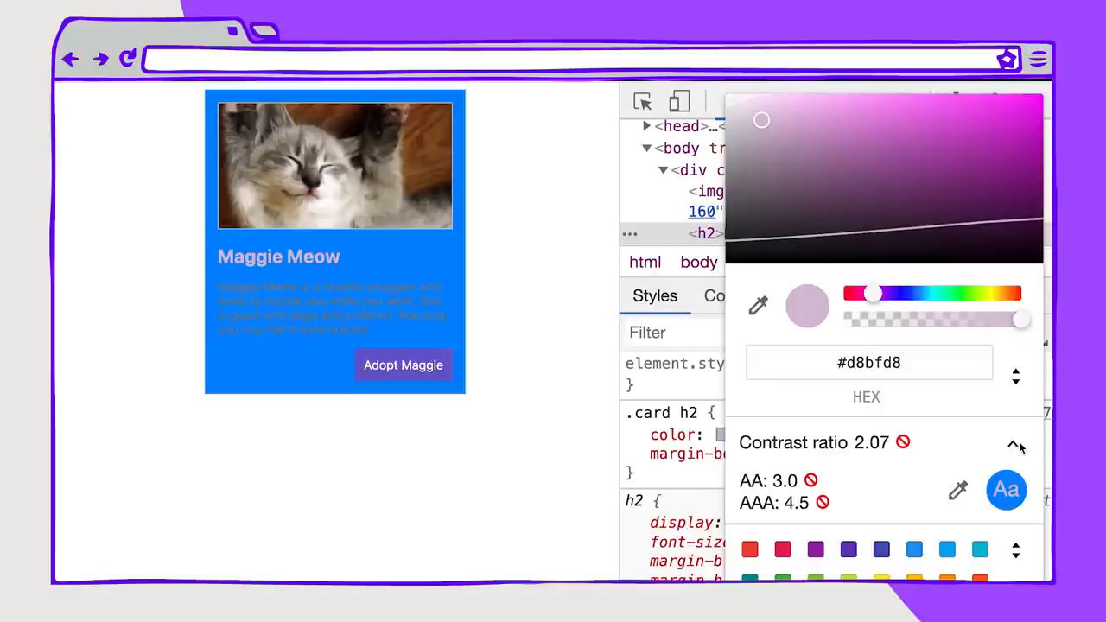
mouse_move(770, 182)
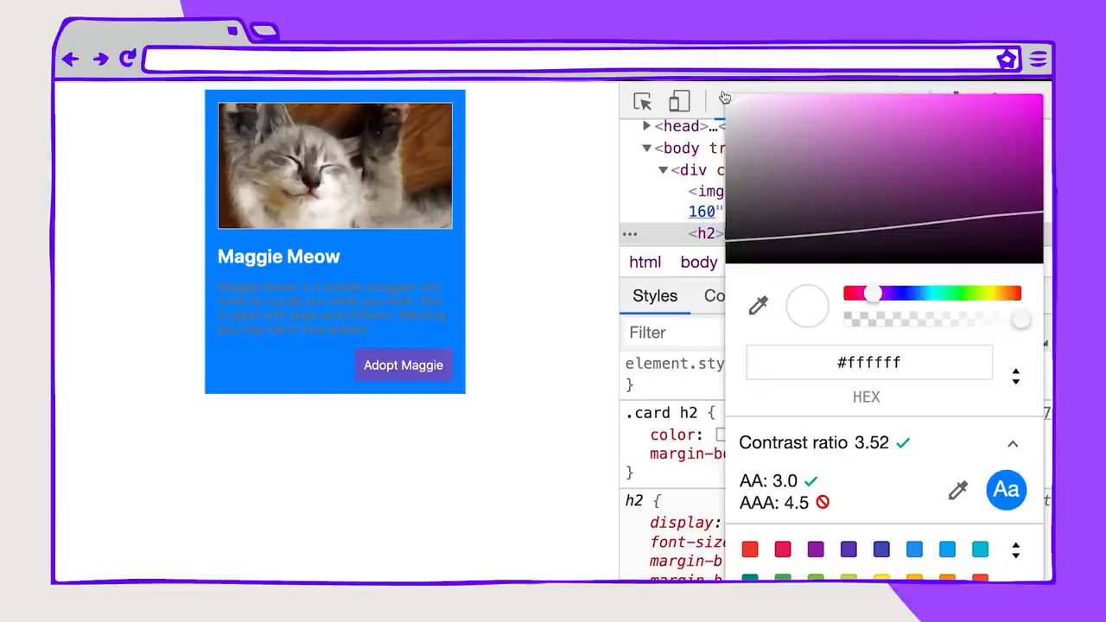
mouse_move(729, 100)
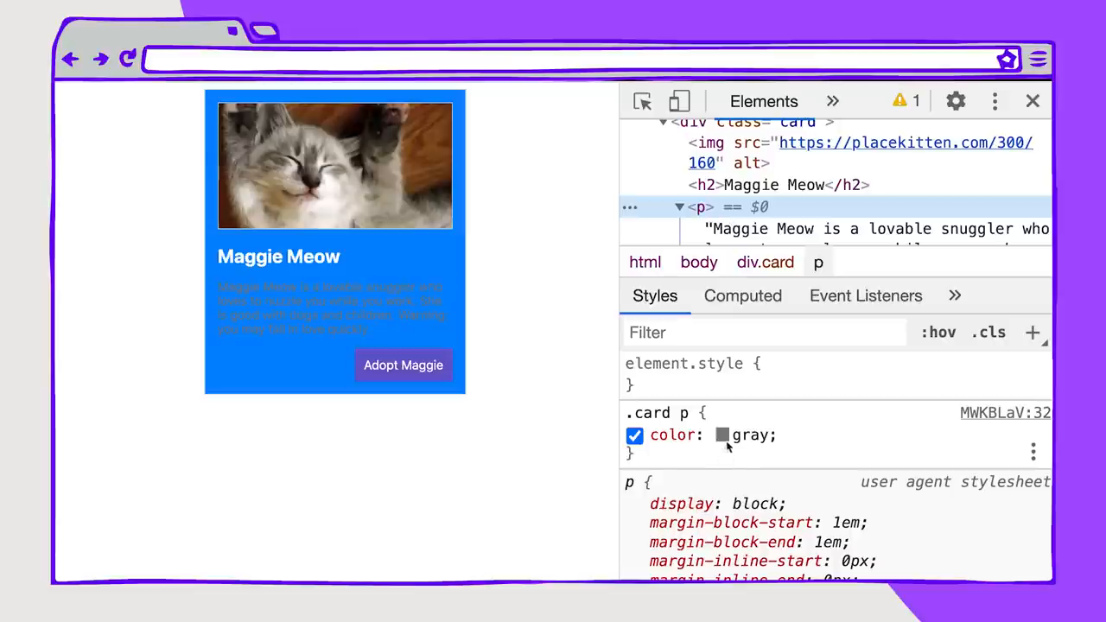
Step: Darken the paragraph text to near-black #080606 so it passes AA
left_click(722, 435)
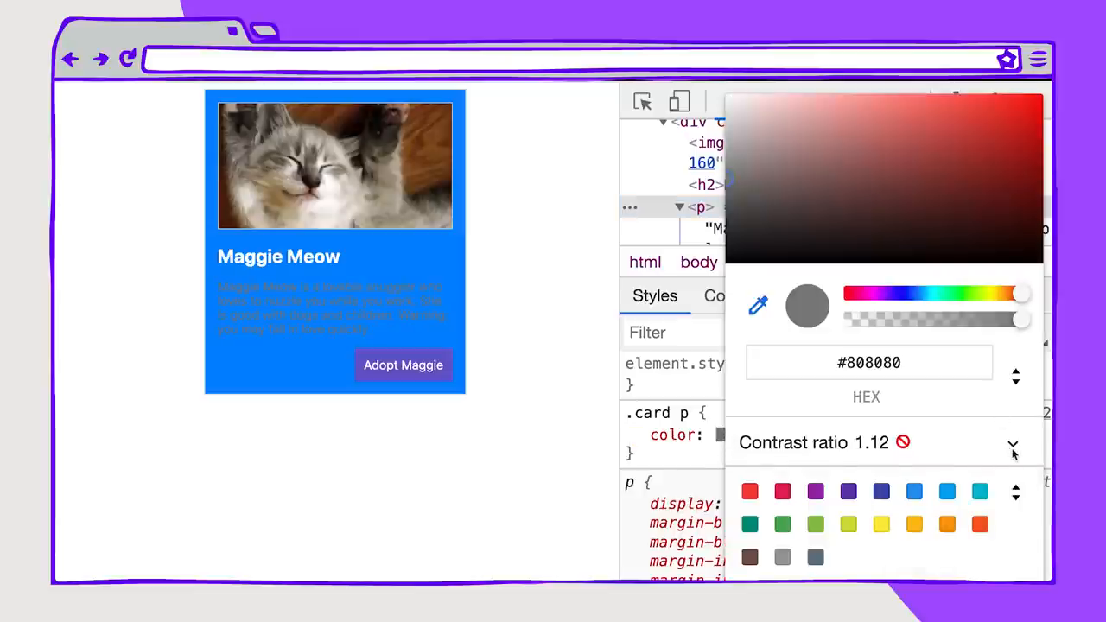
left_click(1014, 443)
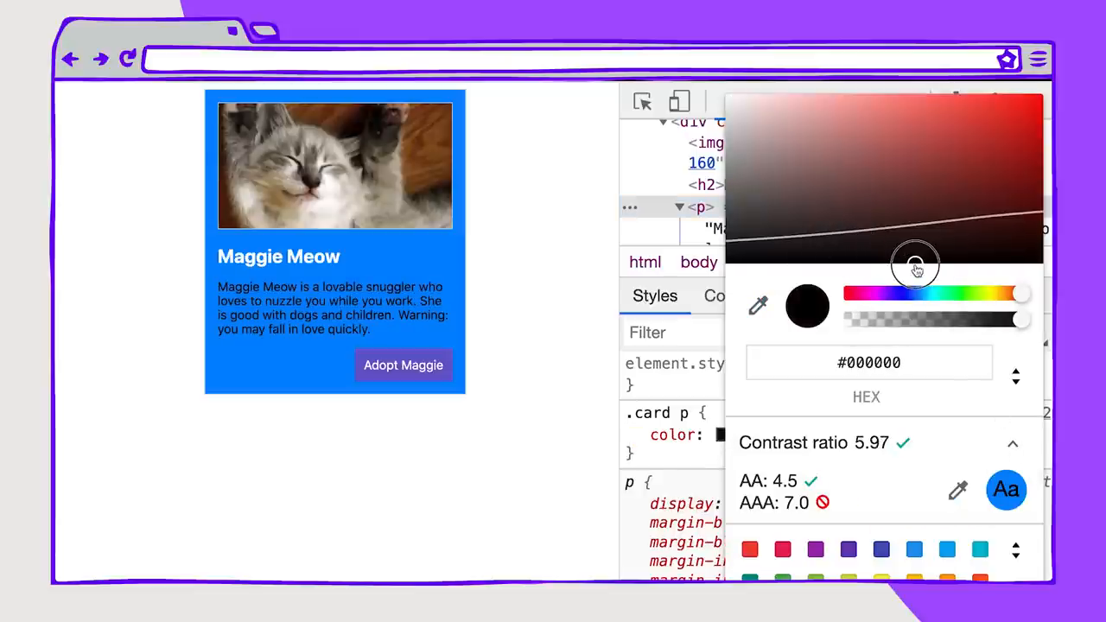
left_click_drag(914, 263, 1028, 255)
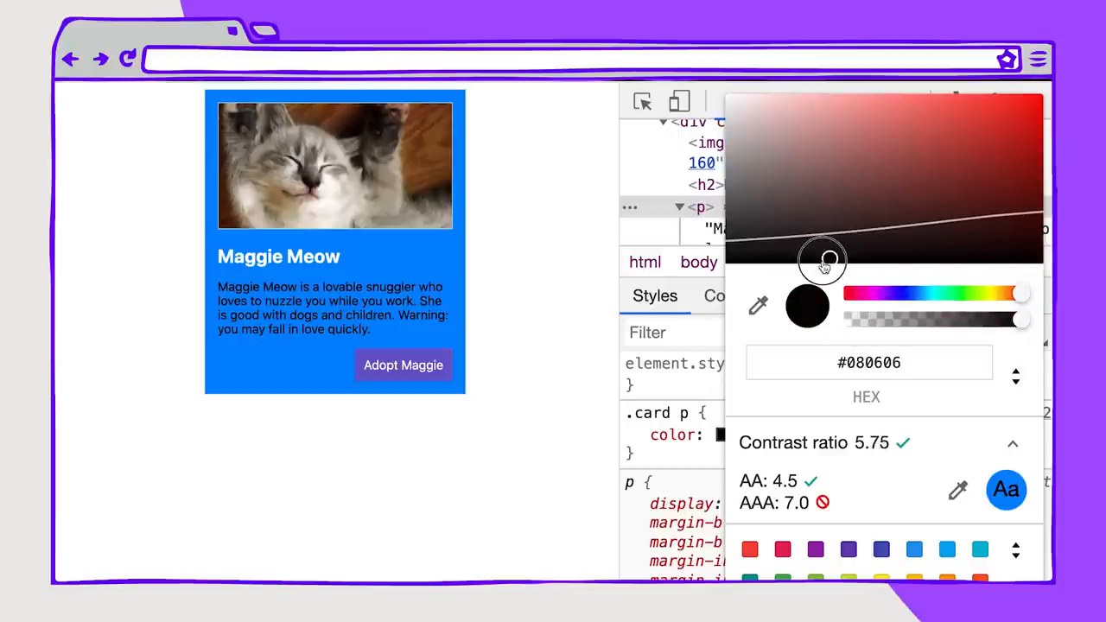
left_click_drag(822, 259, 1029, 299)
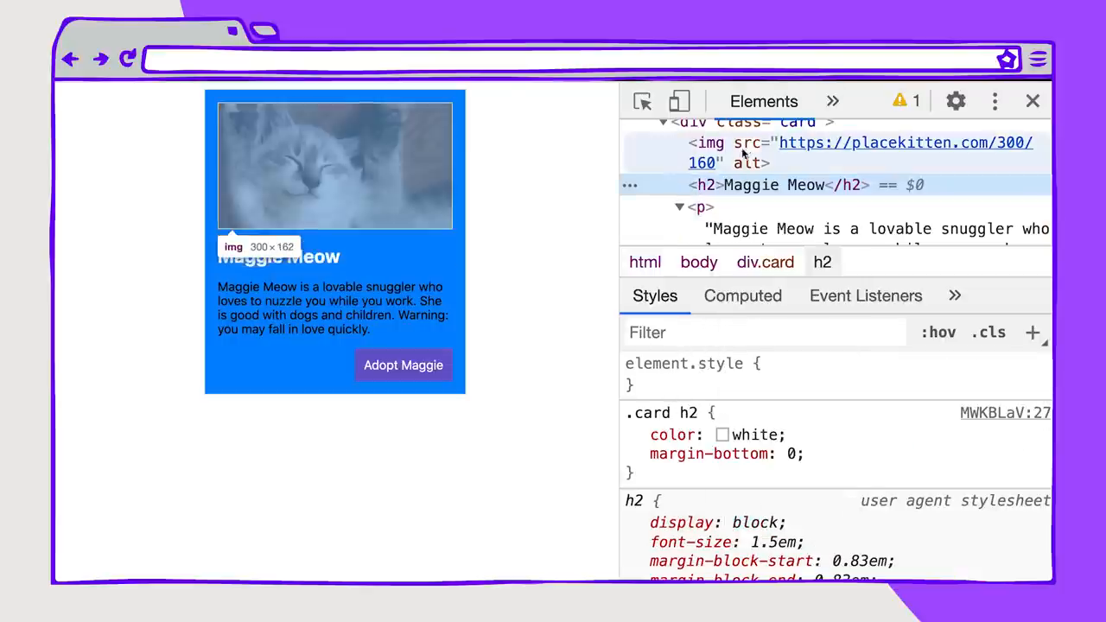
Step: Select the paragraph and confirm its black text reaches a 10.22 contrast ratio
left_click(724, 454)
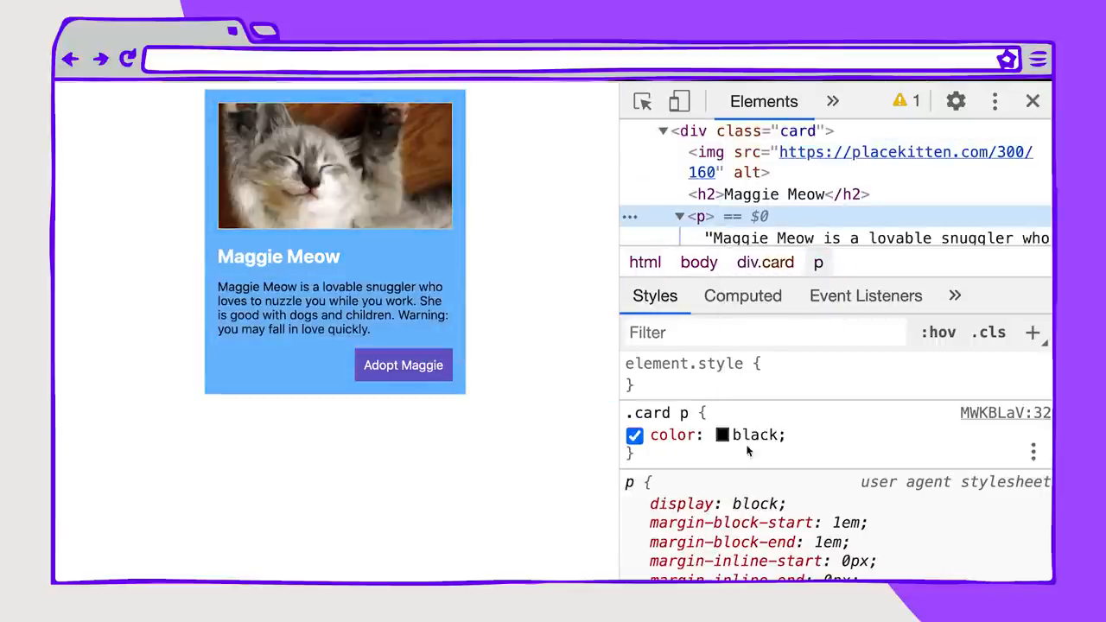
left_click(723, 435)
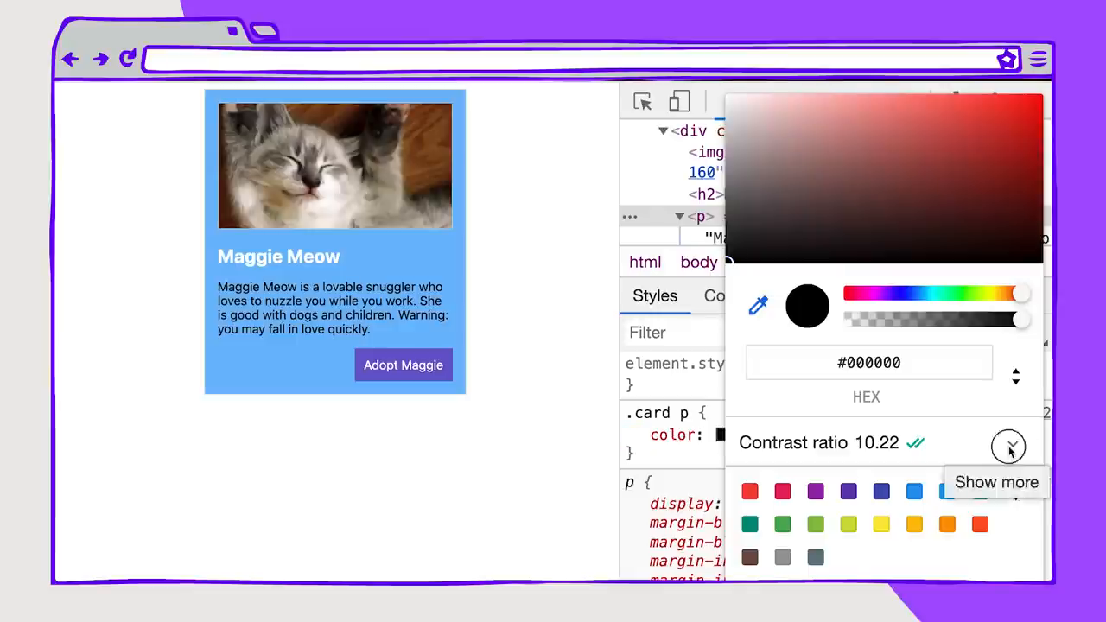
left_click(1009, 446)
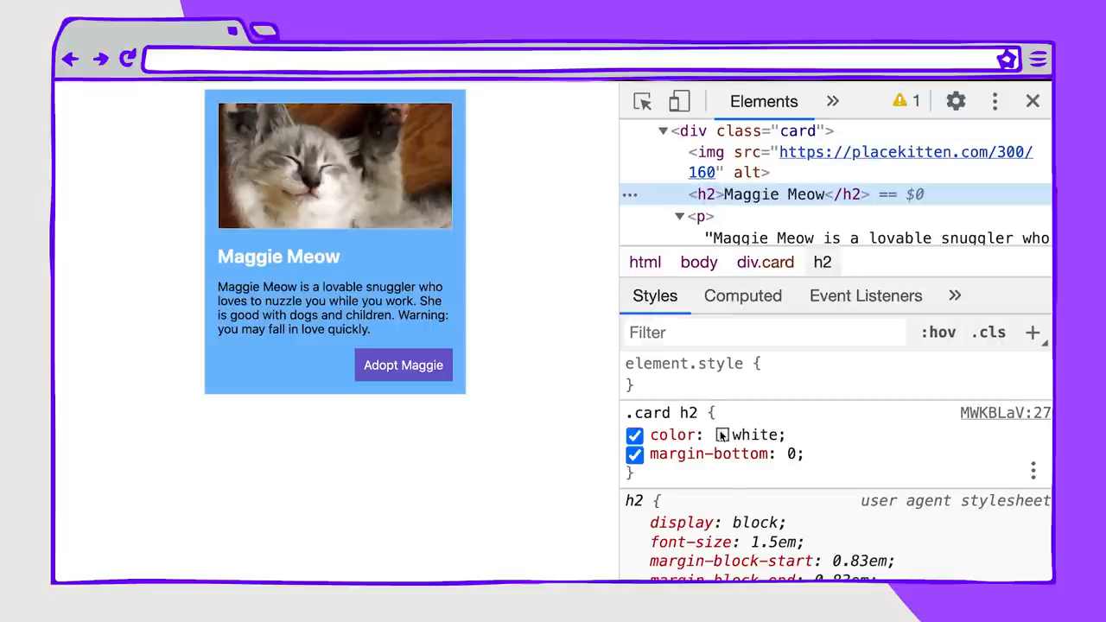
Step: Shift the heading hue to purple and darken it to #352279, passing AAA
left_click(722, 435)
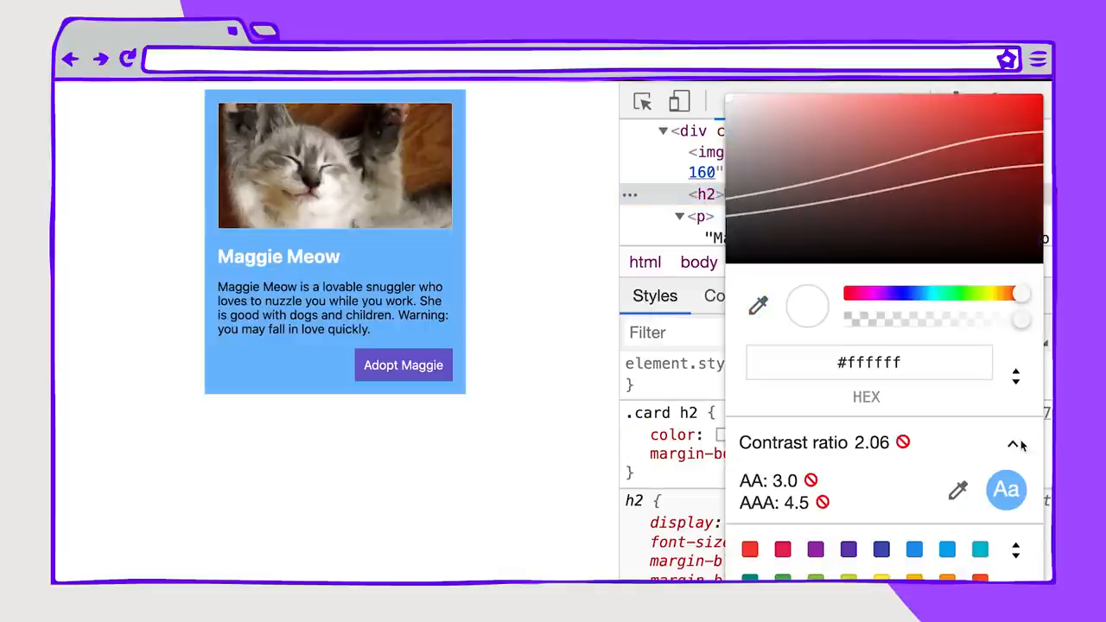
mouse_move(893, 290)
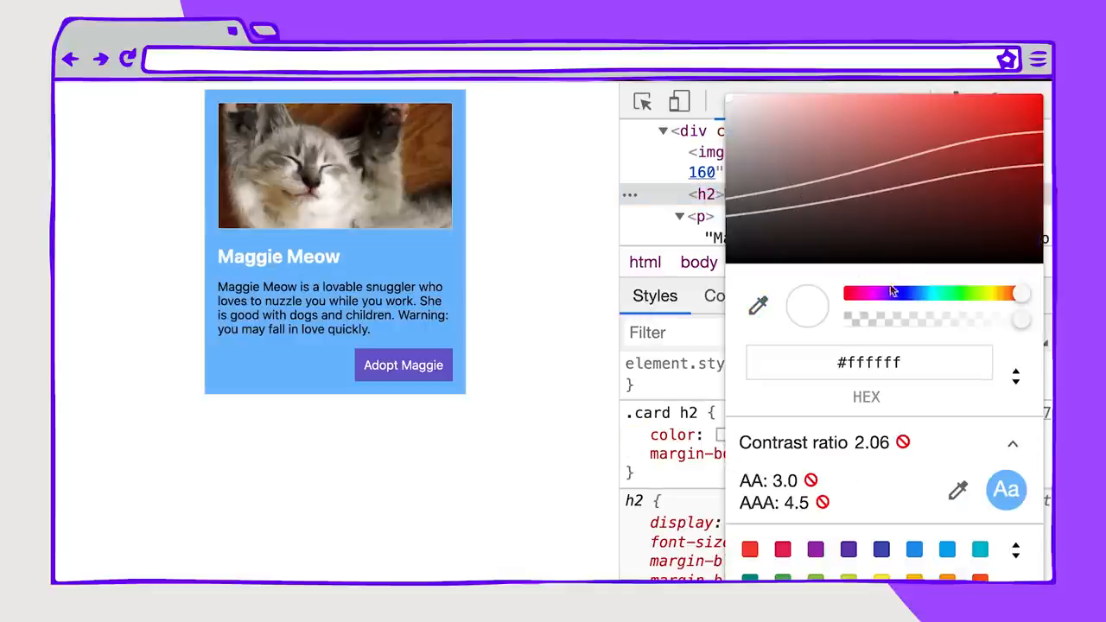
left_click(845, 153)
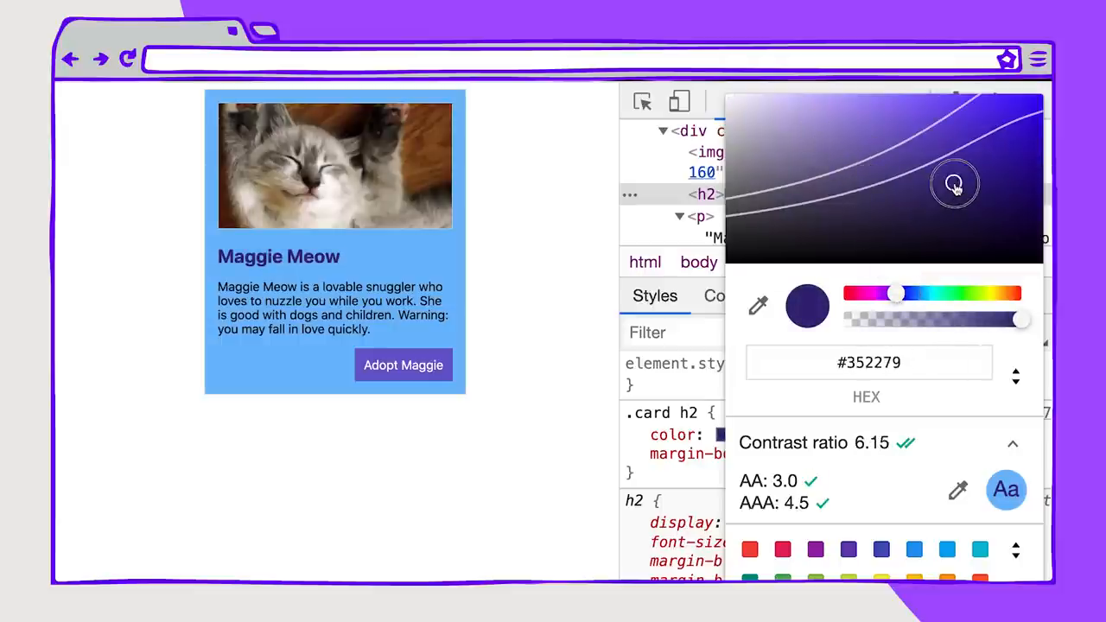
left_click_drag(955, 184, 1025, 130)
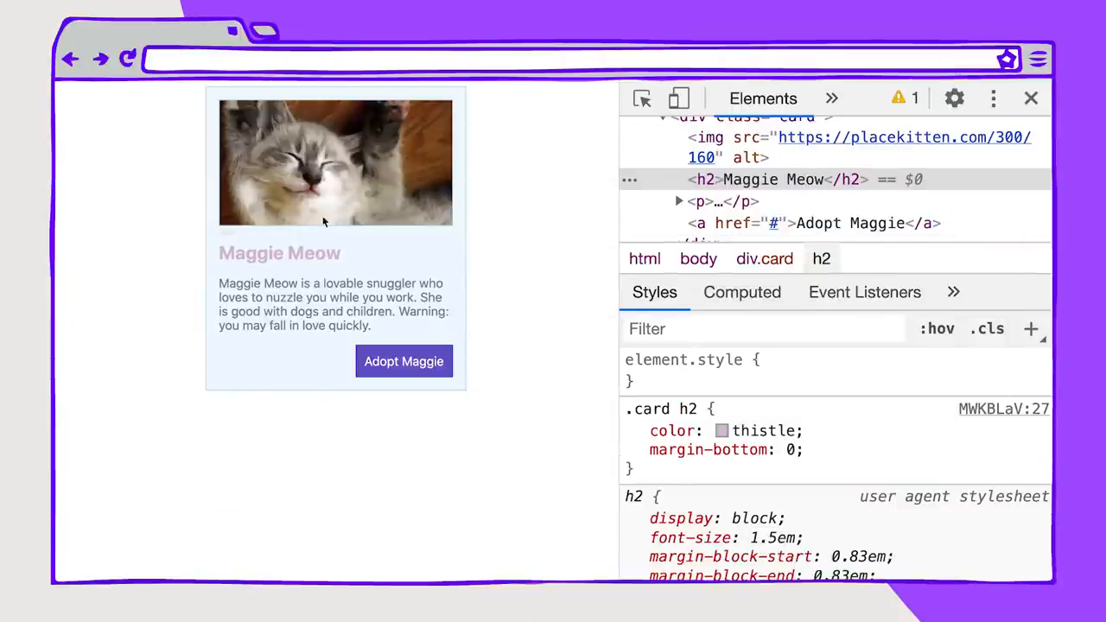
Step: Show the thistle heading's 1.88 contrast, failing AA 3.0 and AAA 4.5
left_click(721, 430)
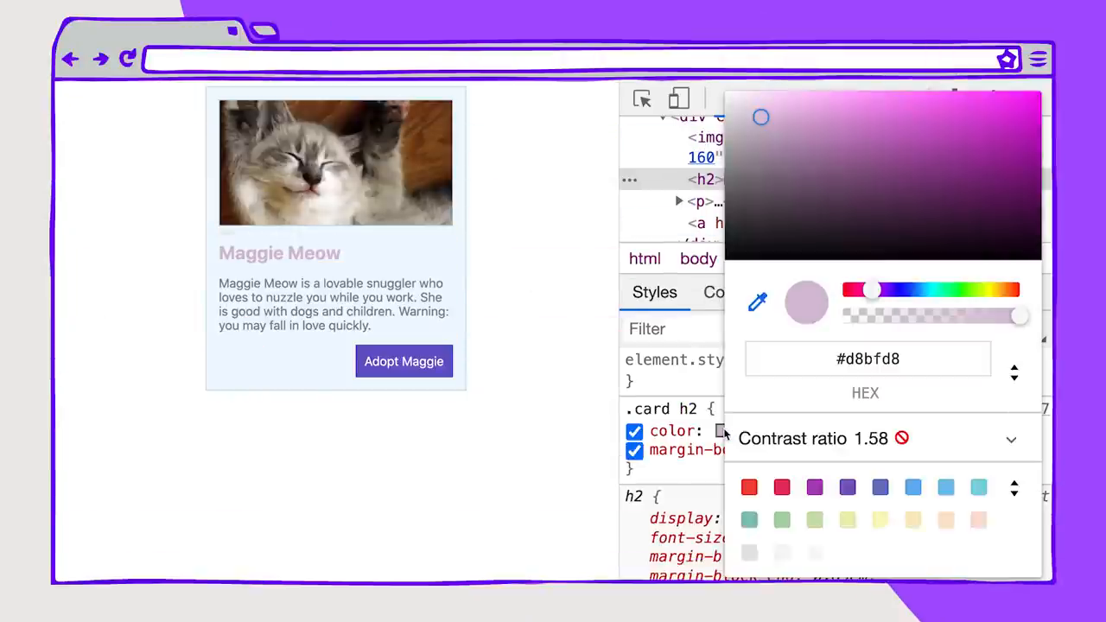
left_click(1012, 439)
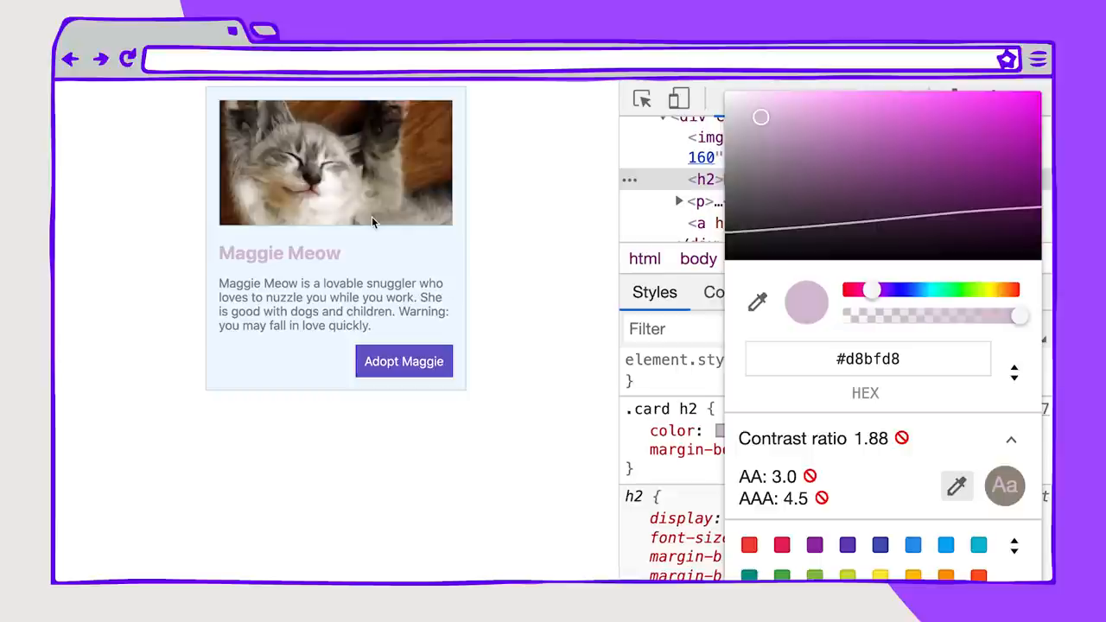
mouse_move(935, 488)
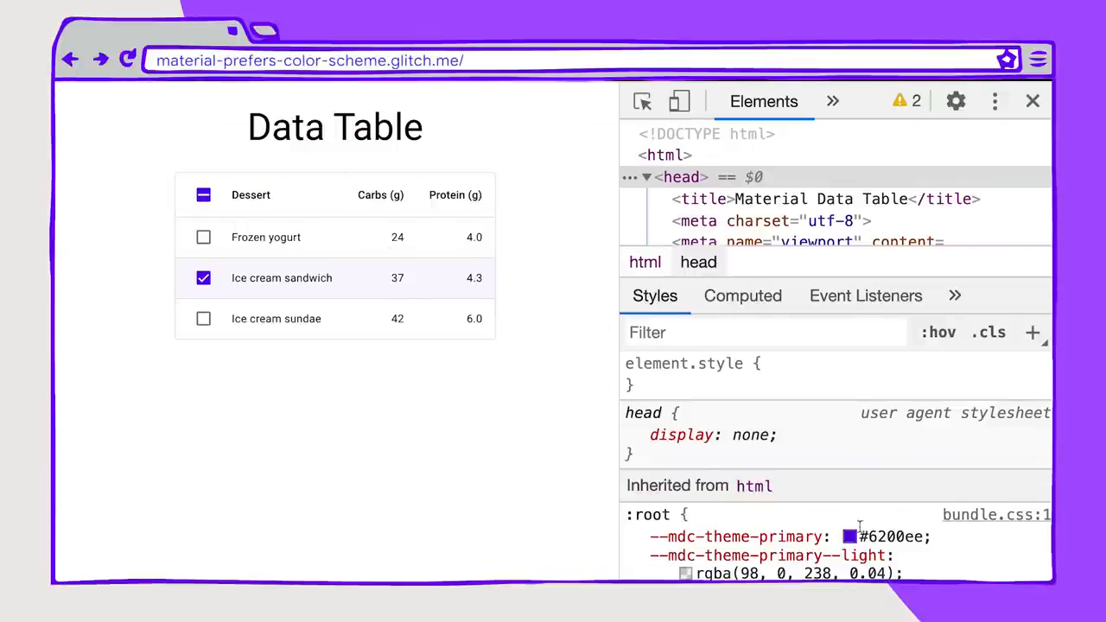
Step: Scroll down over the light-themed Data Table page as System Preferences appears
scroll("down", 3)
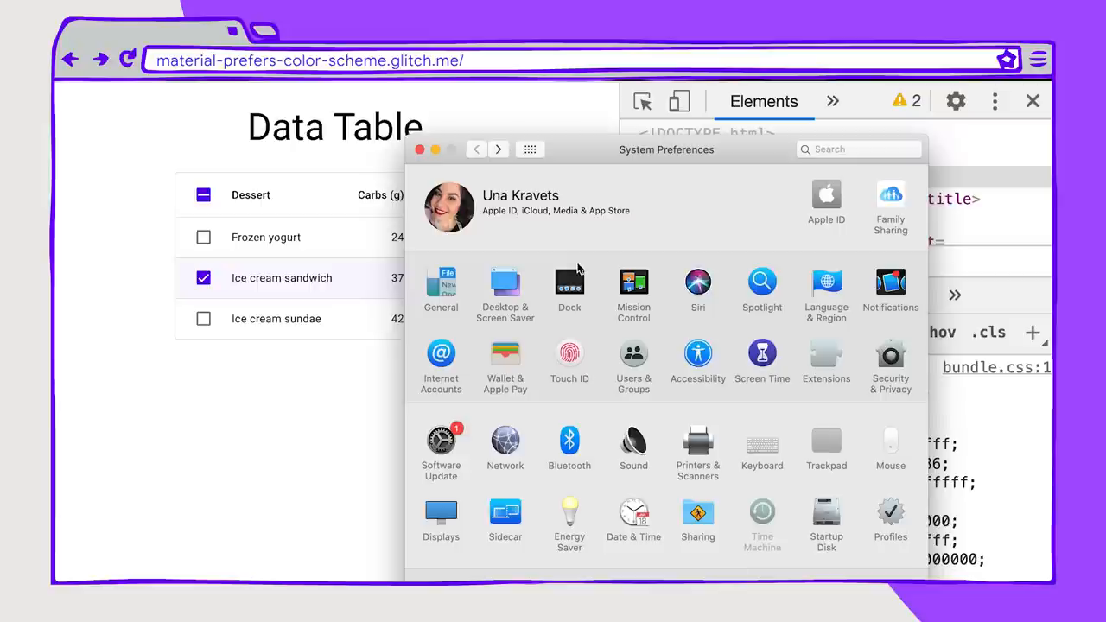
Step: Switch macOS General appearance to Dark and scroll on toward the tooling.report homepage
left_click(441, 290)
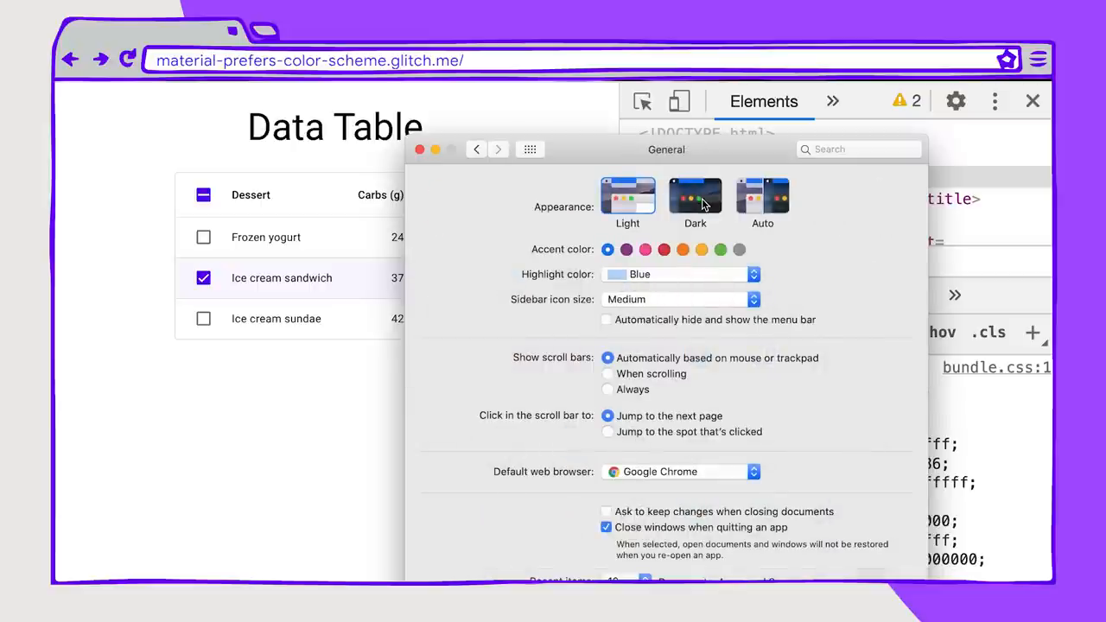
left_click(695, 197)
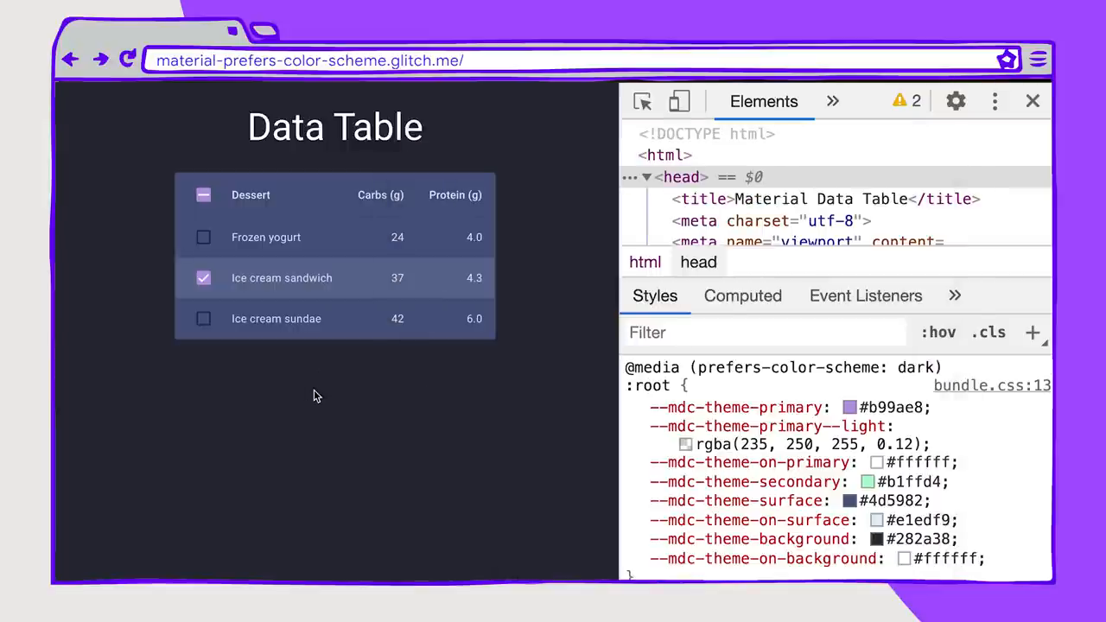
mouse_move(360, 387)
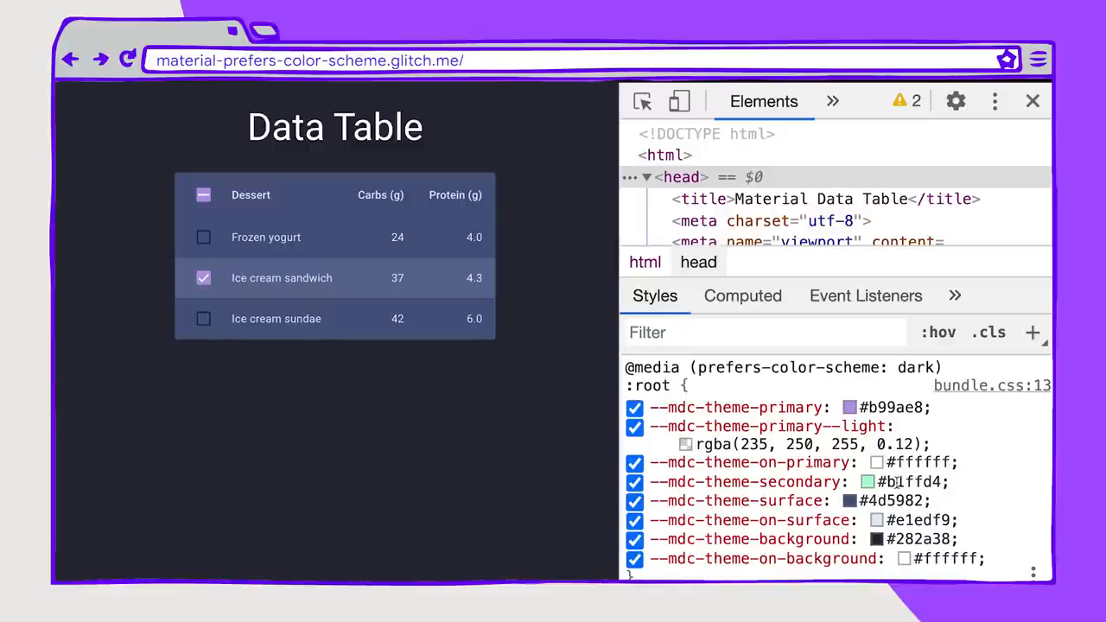
scroll("down", 3)
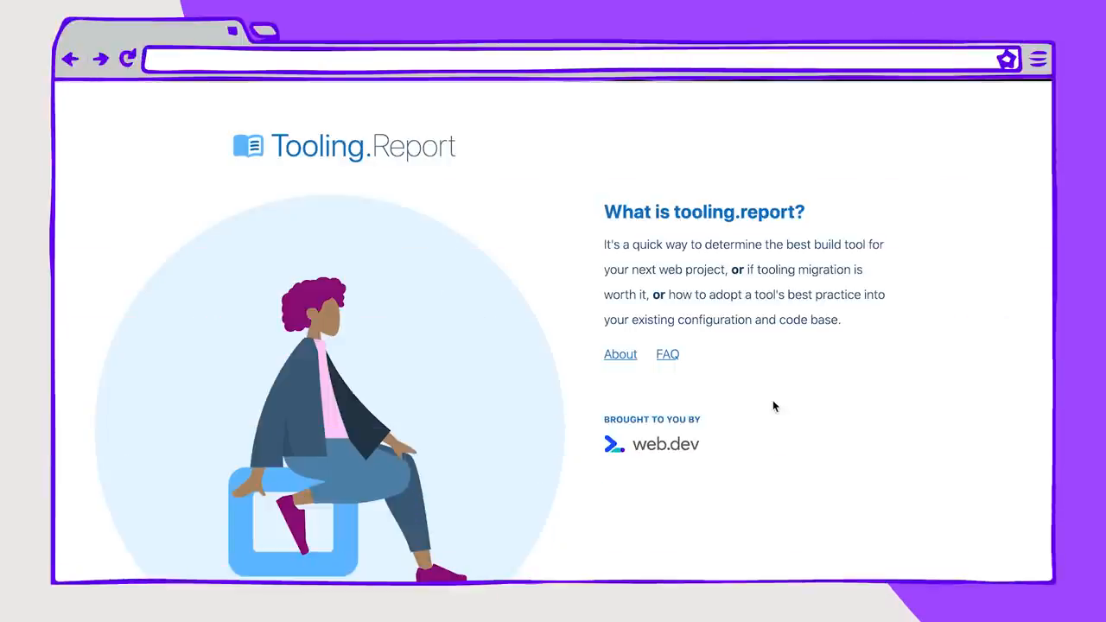
Step: Scroll through tooling.report's tool summary scores, pass/fail legend and Overview results
scroll("down", 3)
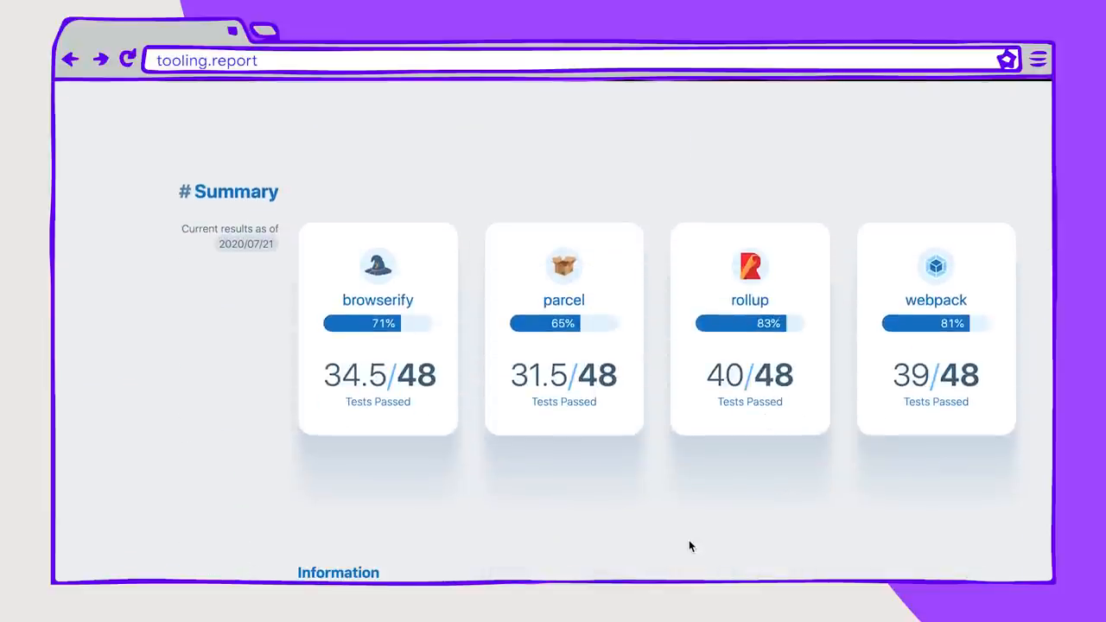
scroll("down", 3)
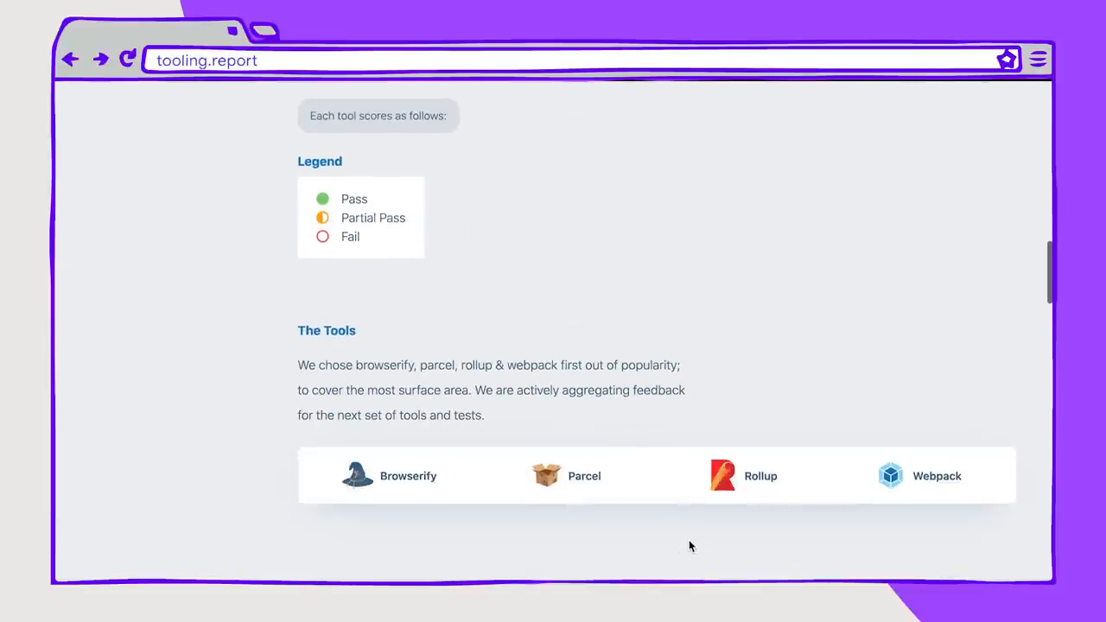
scroll("down", 3)
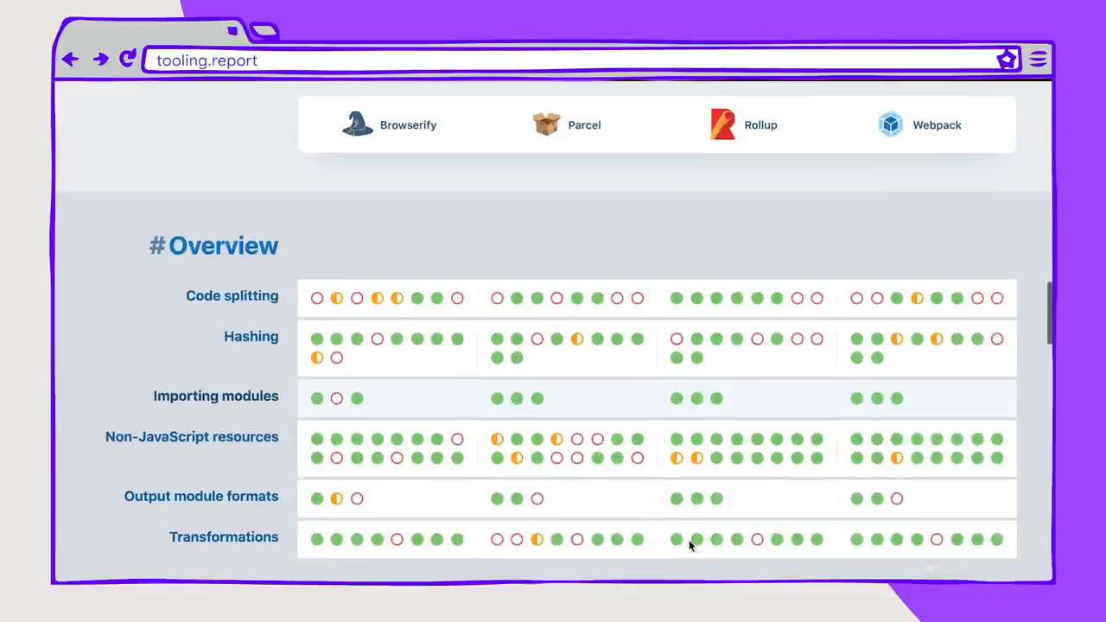
scroll("down", 3)
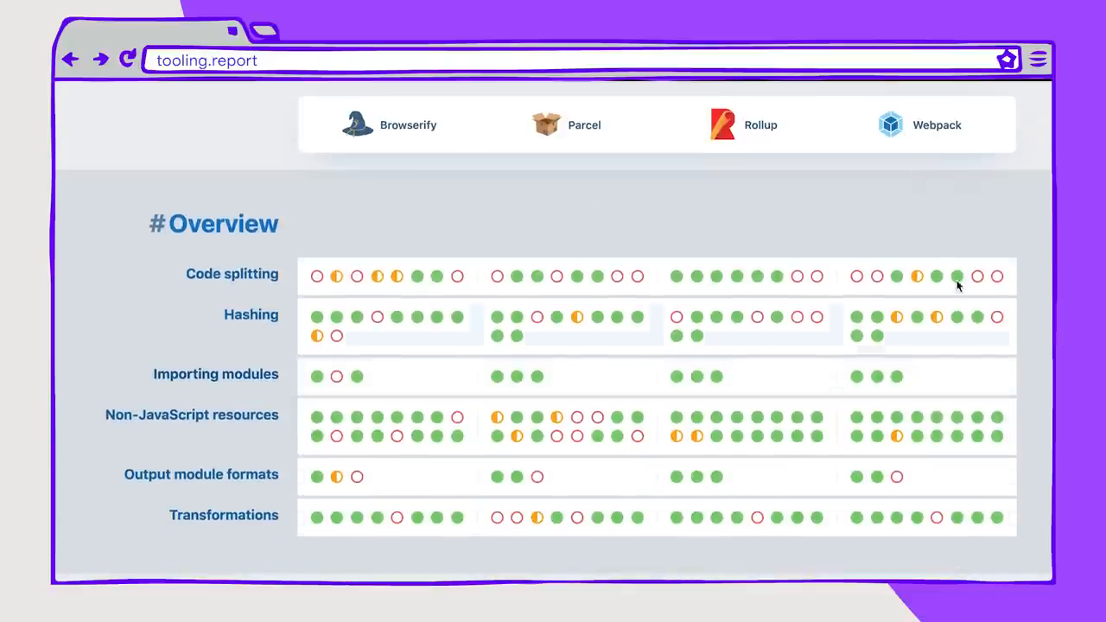
mouse_move(417, 318)
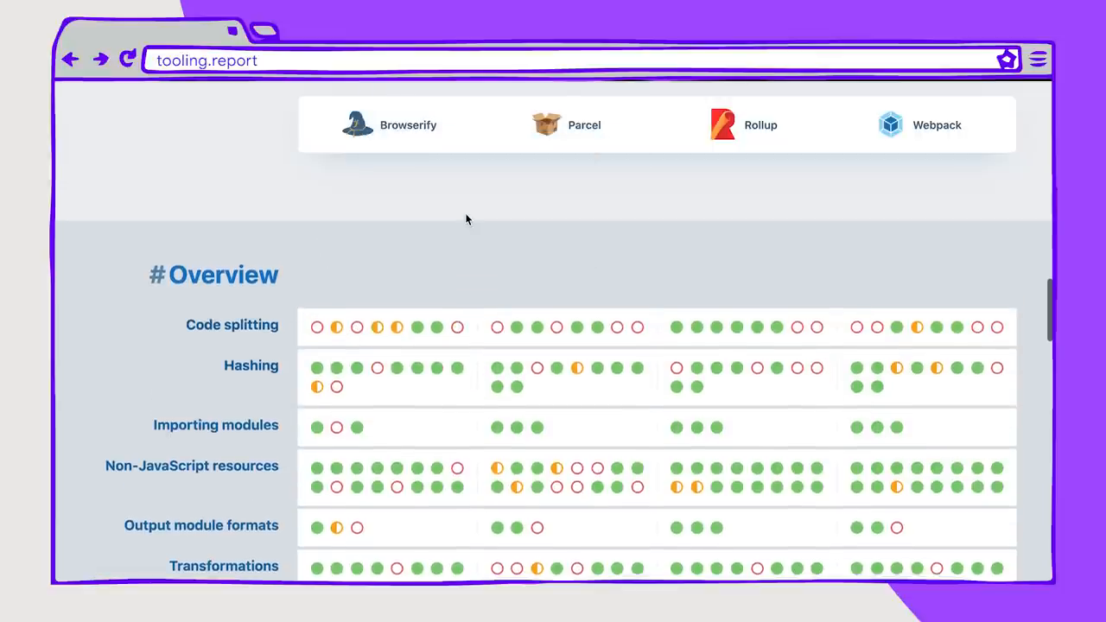
scroll("up", 3)
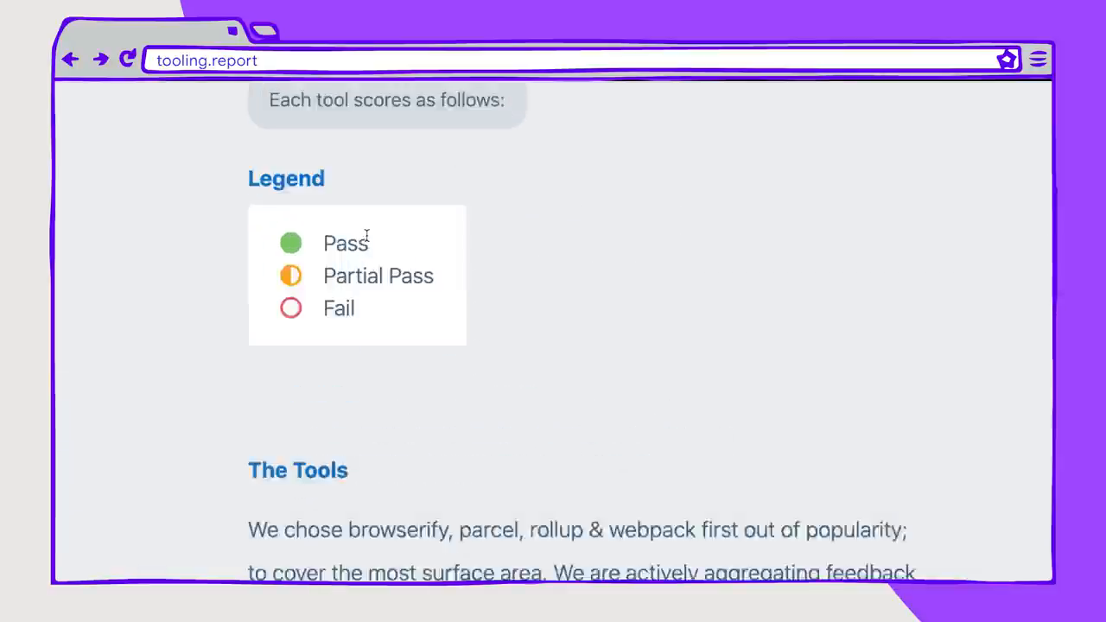
scroll("down", 3)
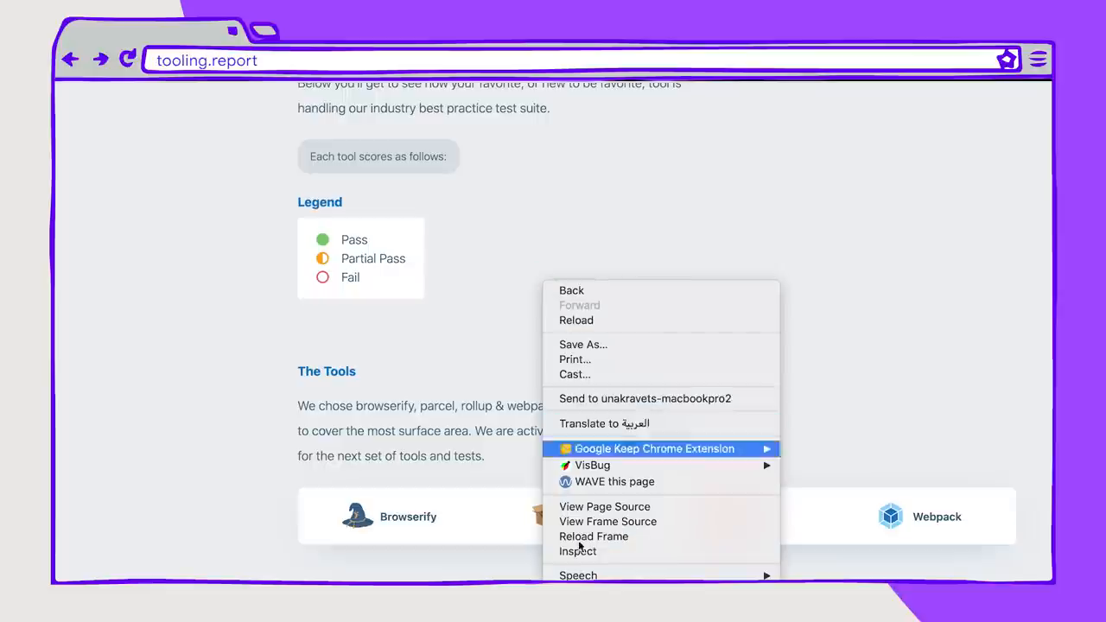
Step: Inspect the page and bring up the Rendering drawer, showing its emulation options
left_click(578, 552)
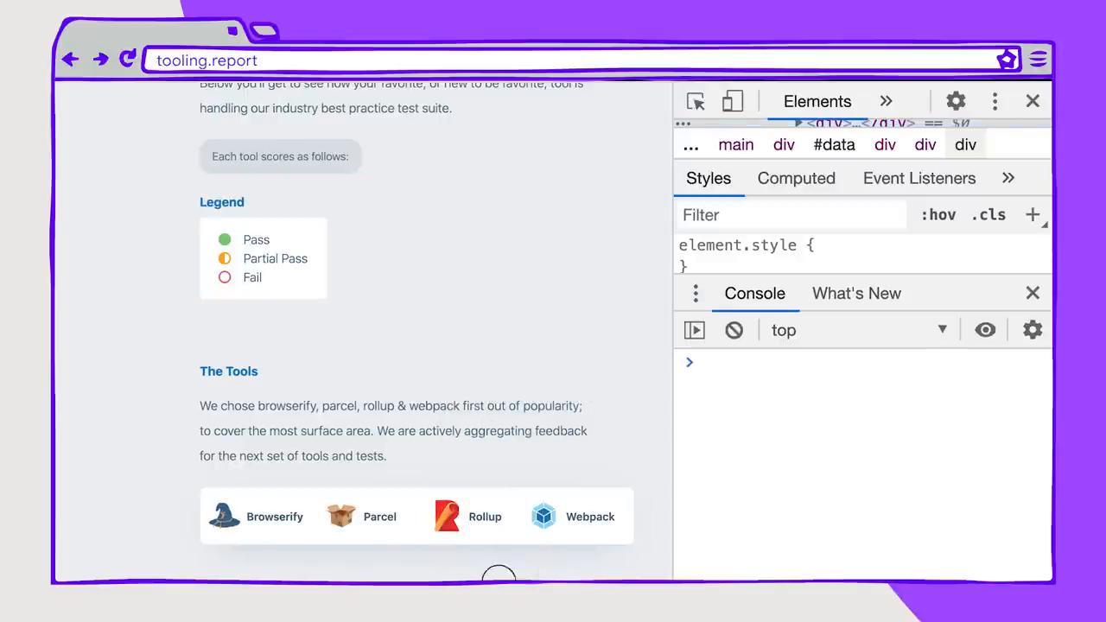
scroll("down", 3)
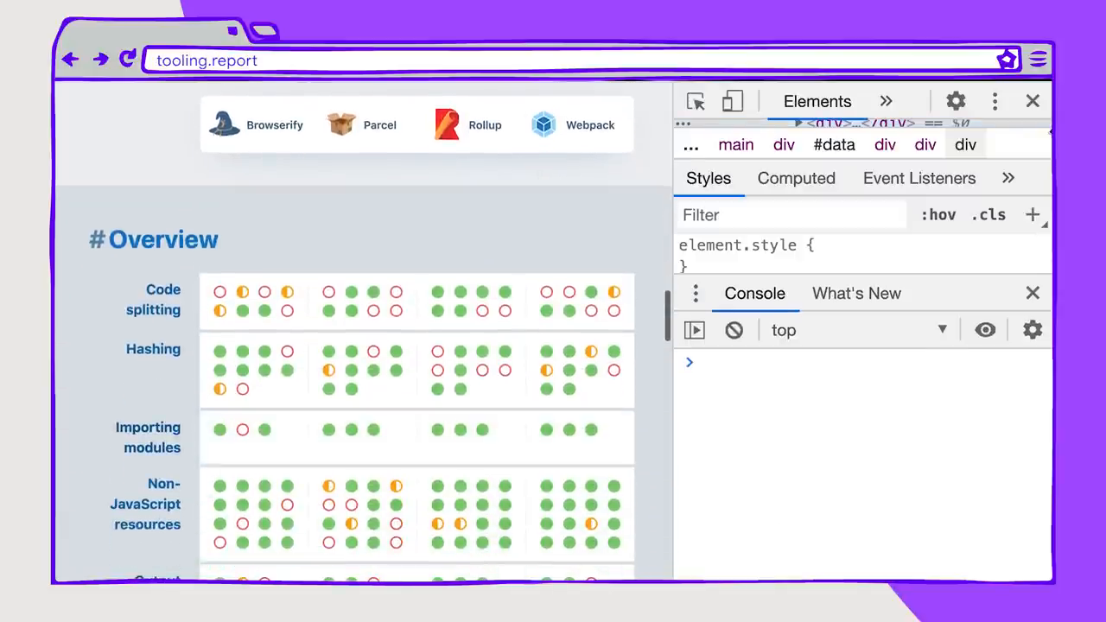
left_click(995, 101)
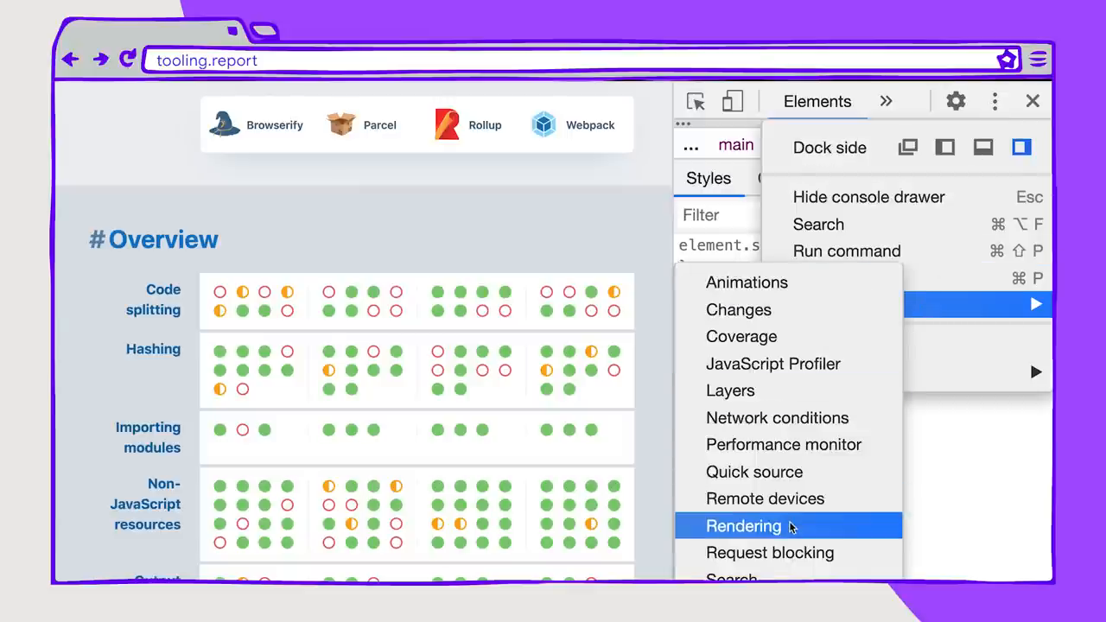
left_click(744, 527)
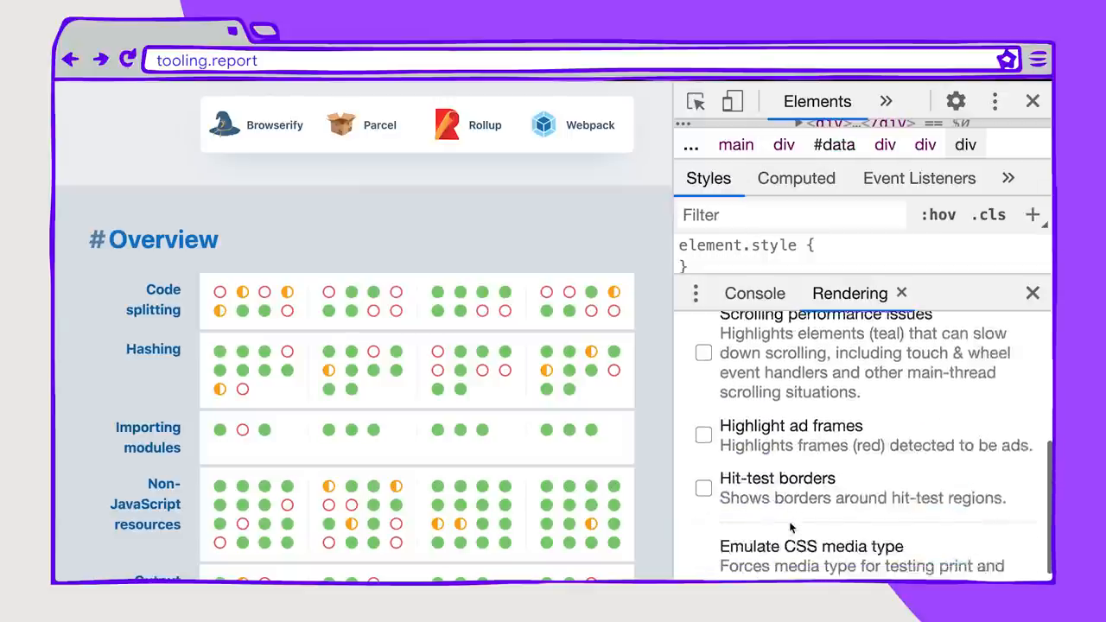
scroll("down", 3)
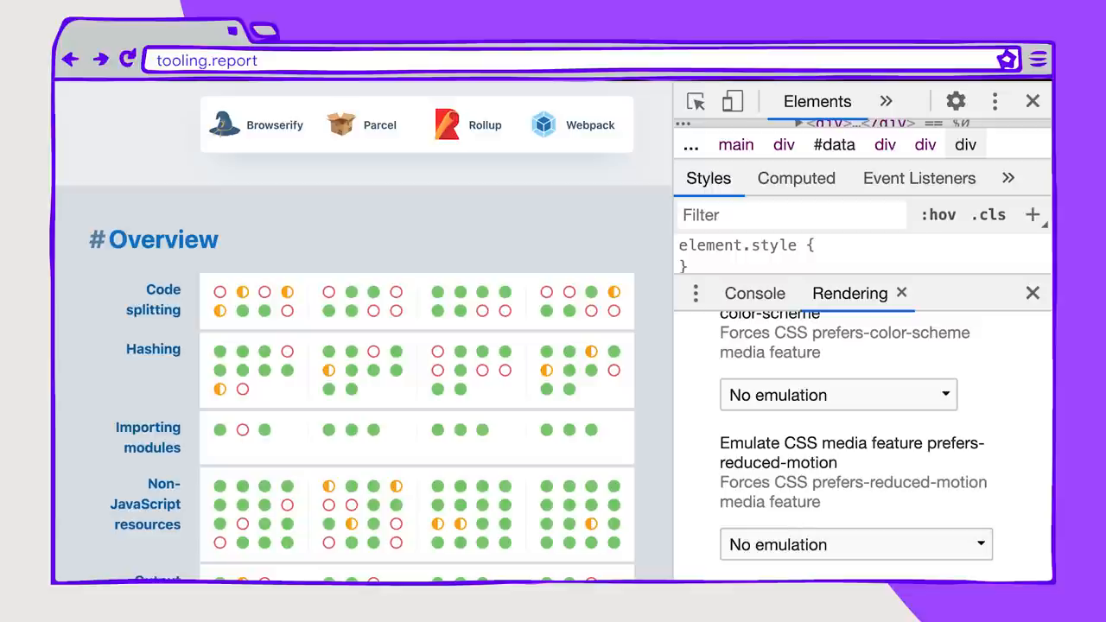
Step: Emulate deuteranopia on tooling.report, then switch the vision deficiency to tritanopia
left_click(855, 545)
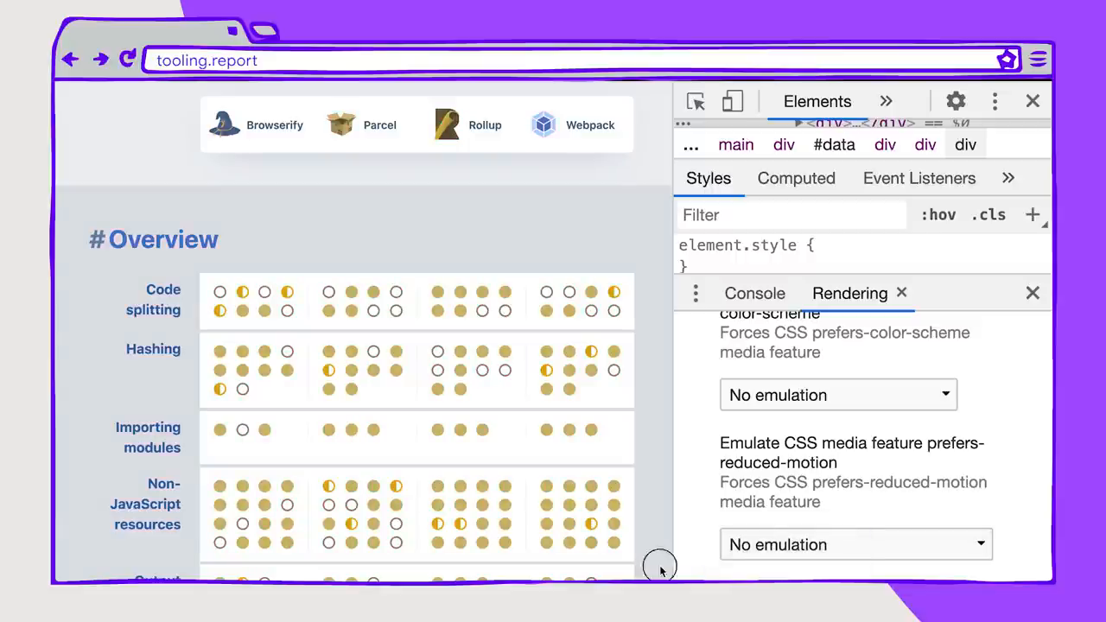
scroll("down", 3)
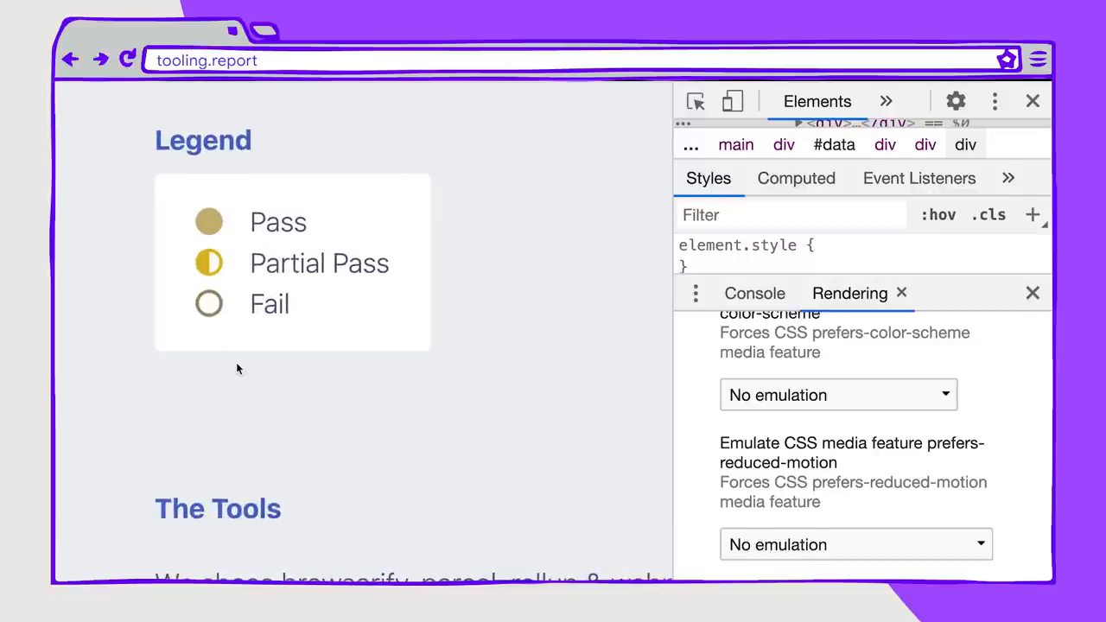
left_click(856, 422)
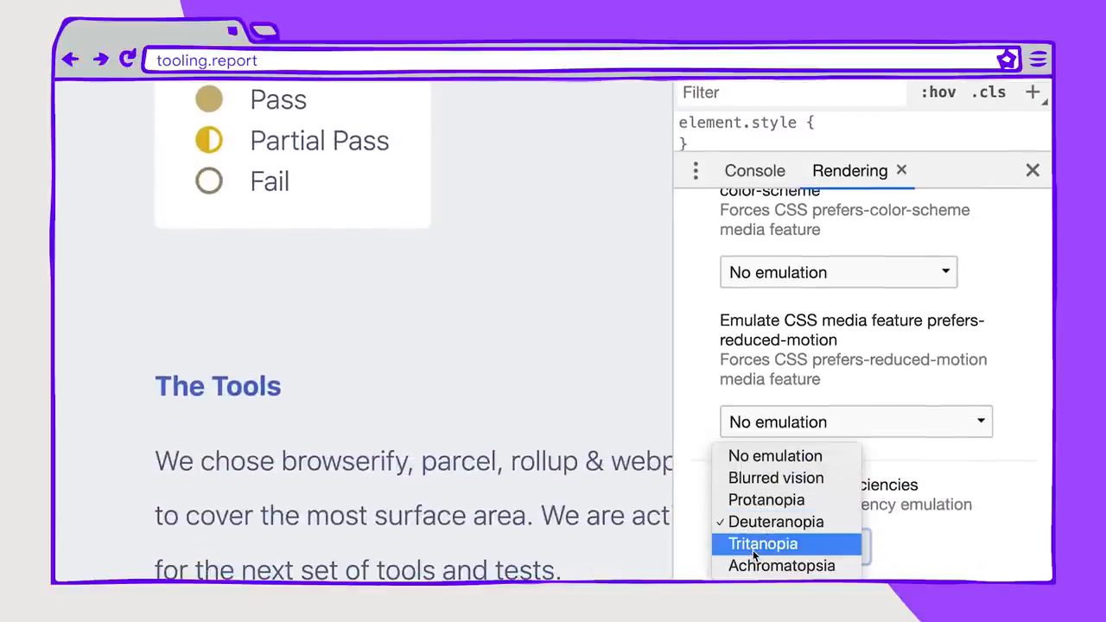
left_click(762, 543)
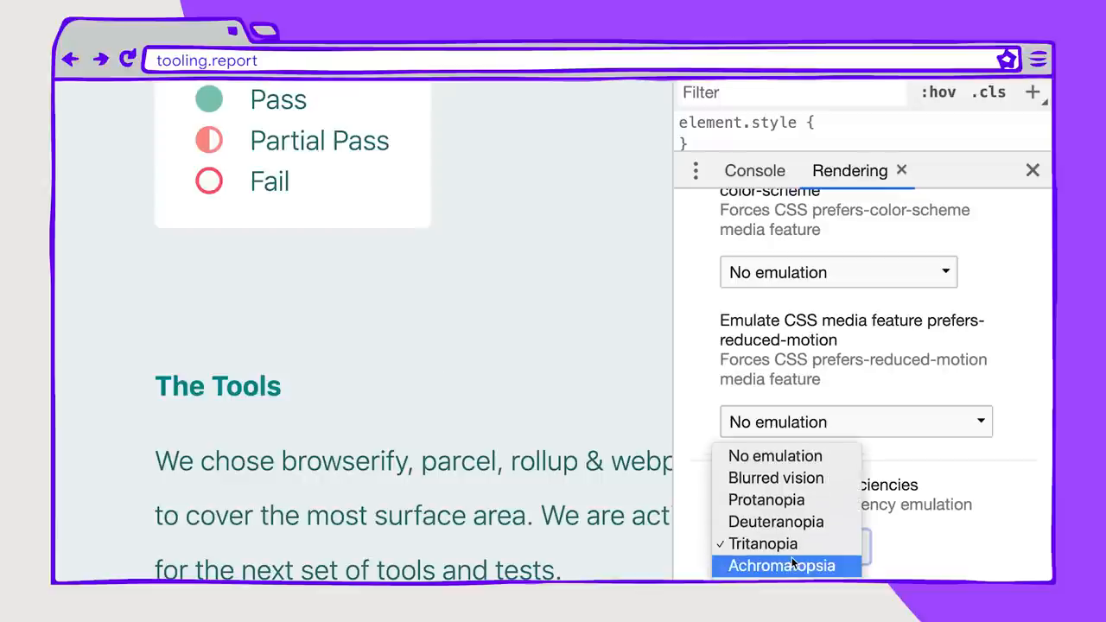
Step: Switch emulation to achromatopsia and scroll the greyscale Overview results
left_click(782, 566)
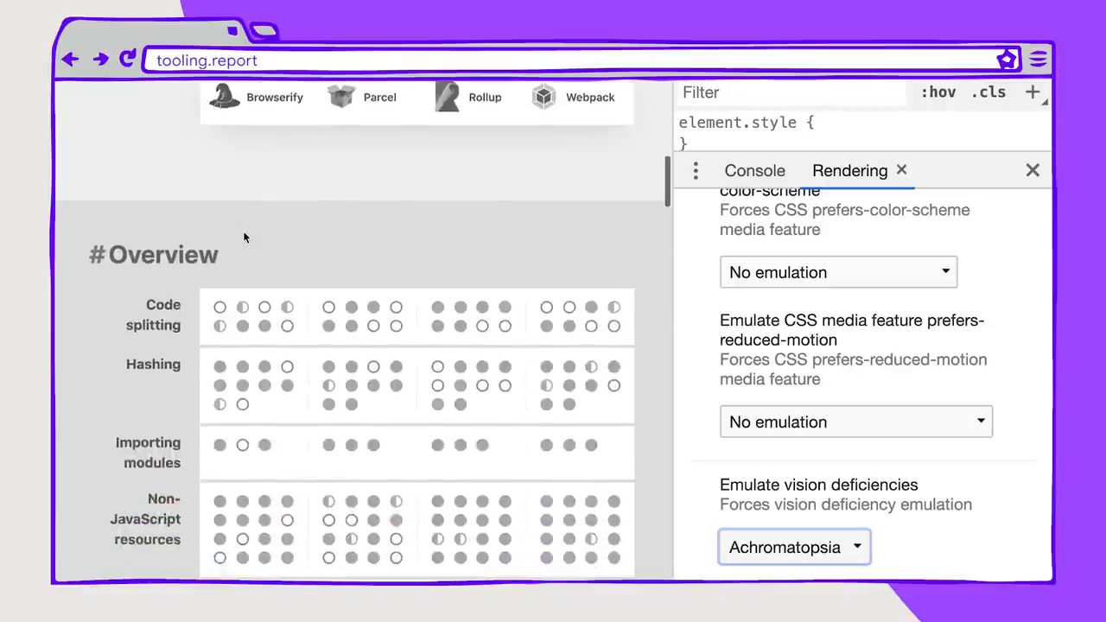
scroll("down", 3)
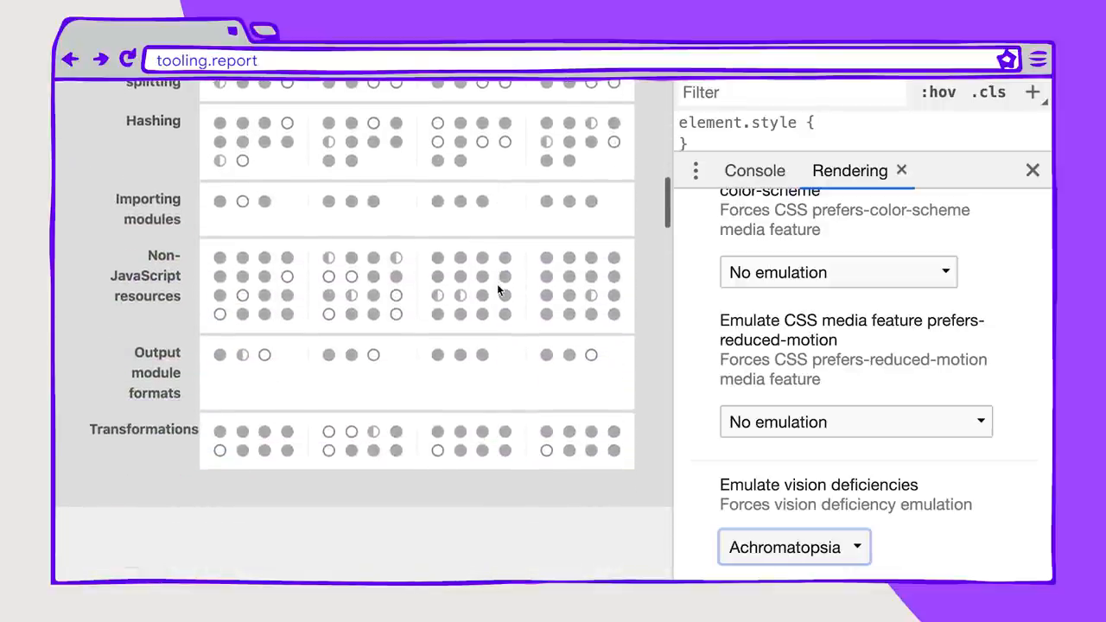
scroll("down", 3)
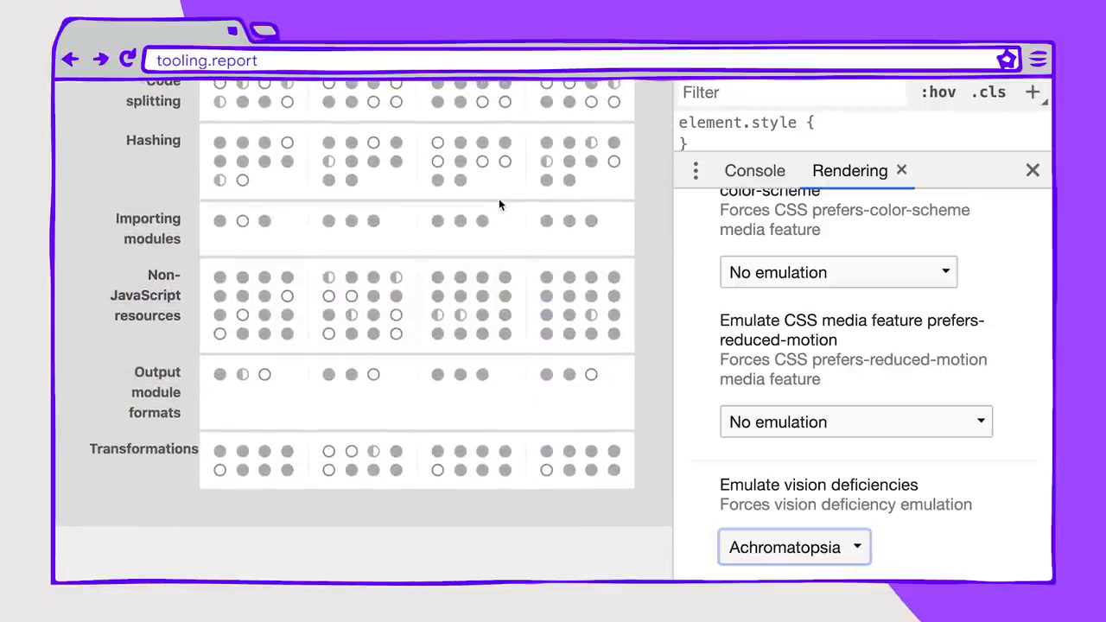